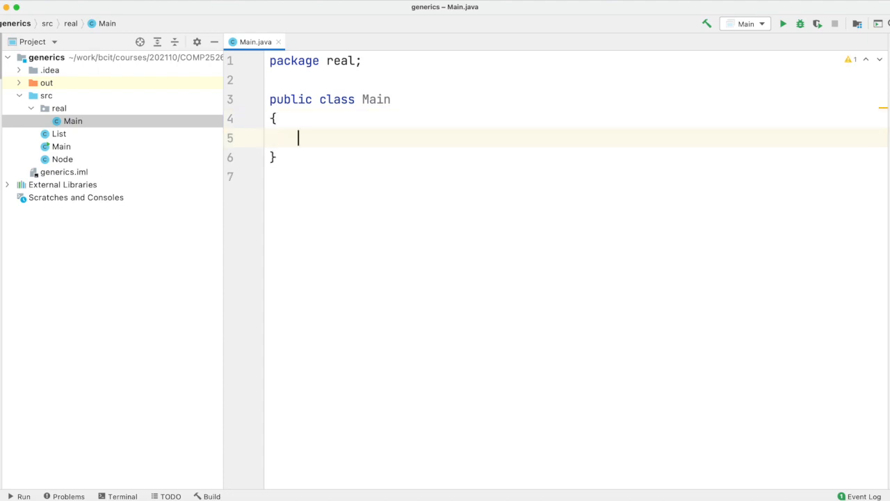
# - Write the main method declaring a final List<Integer> named intlist
pyautogui.write('pri')
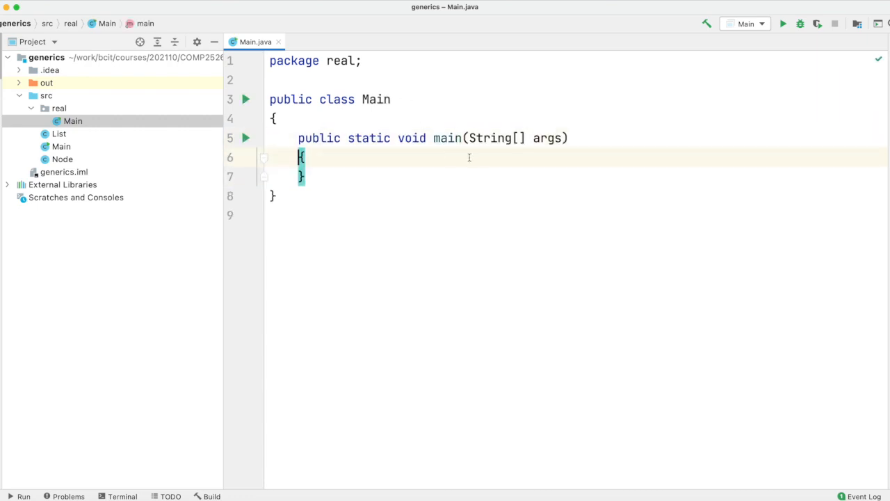
pyautogui.write('final')
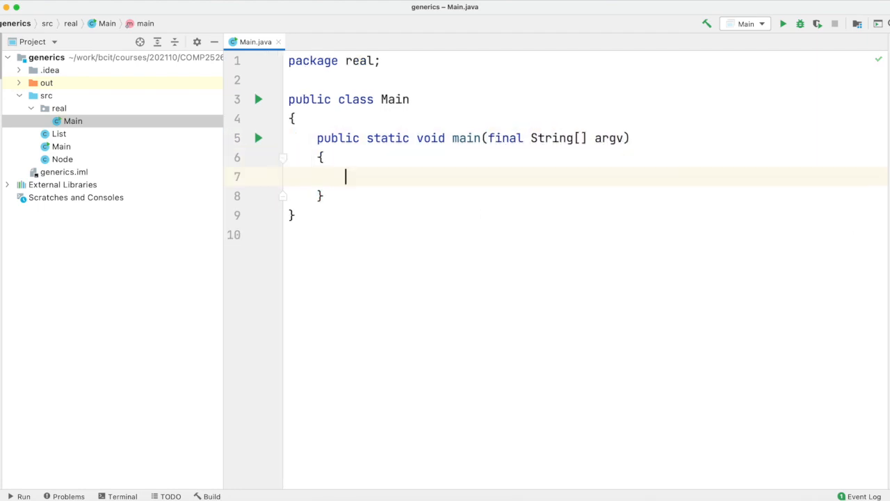
pyautogui.write('final List<Integer>')
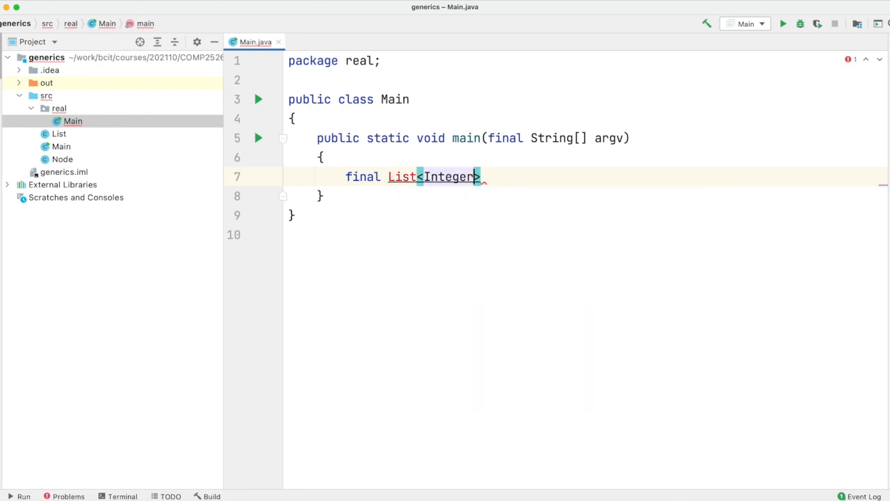
pyautogui.write('intL')
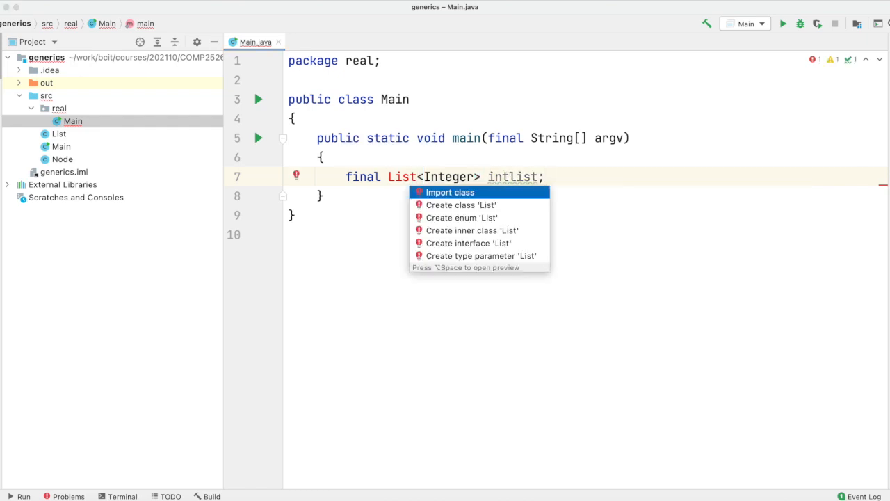
# - Import java.util.List via the missing-class quick fix
pyautogui.click(449, 192)
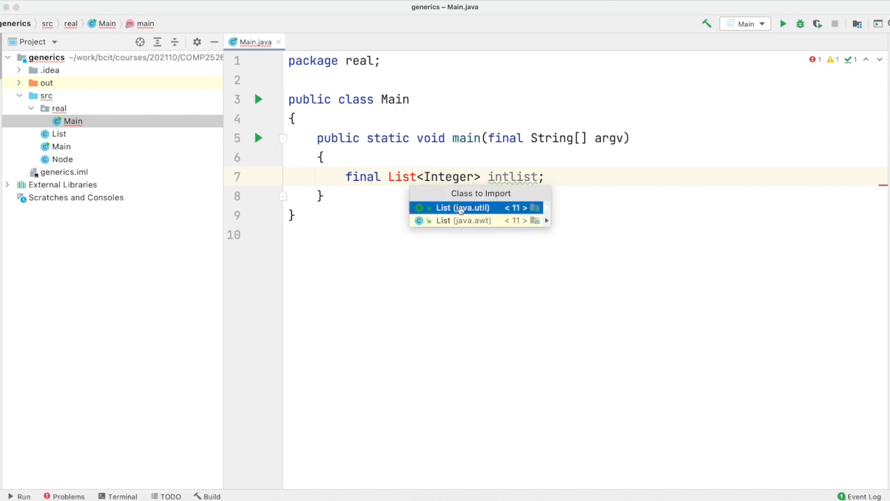
pyautogui.click(461, 208)
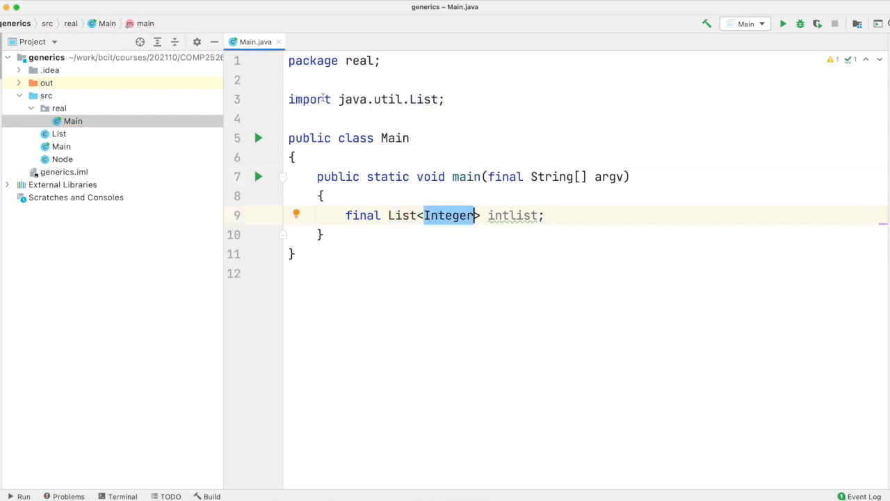
pyautogui.click(547, 214)
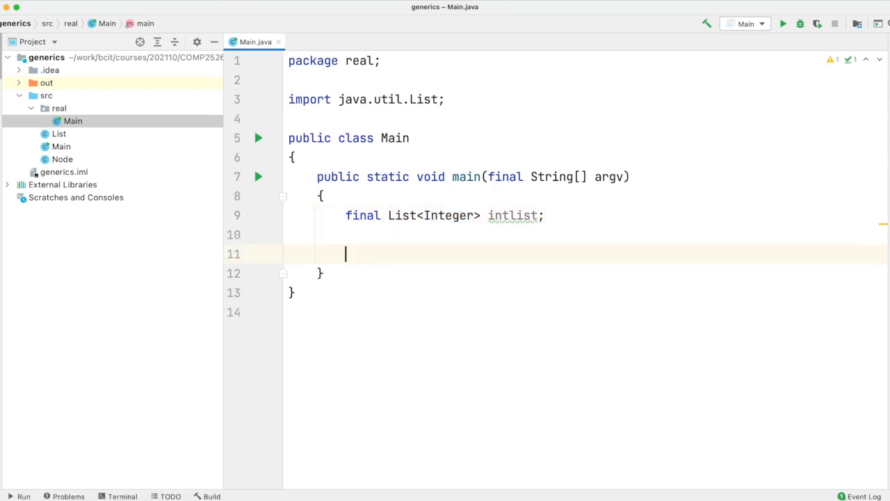
# - Assign intlist a new ArrayList<>() and accept the java.util.ArrayList import
pyautogui.write('intlist =')
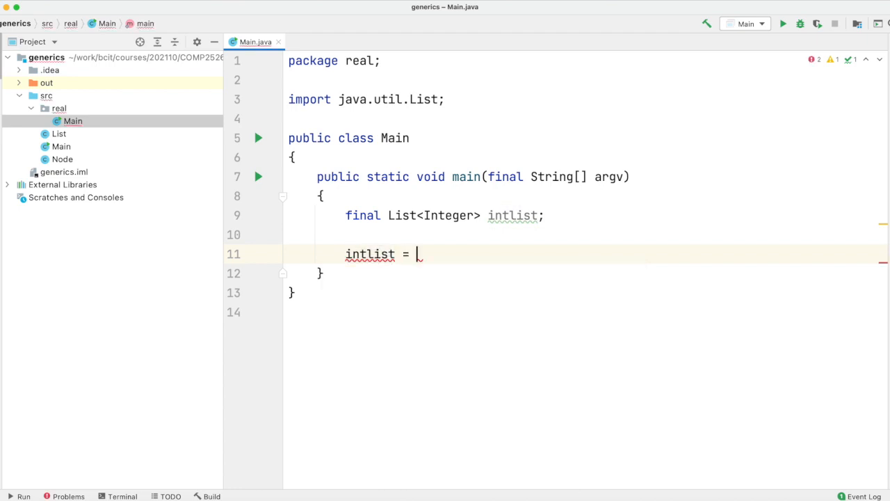
pyautogui.write('new ArrayList<>();')
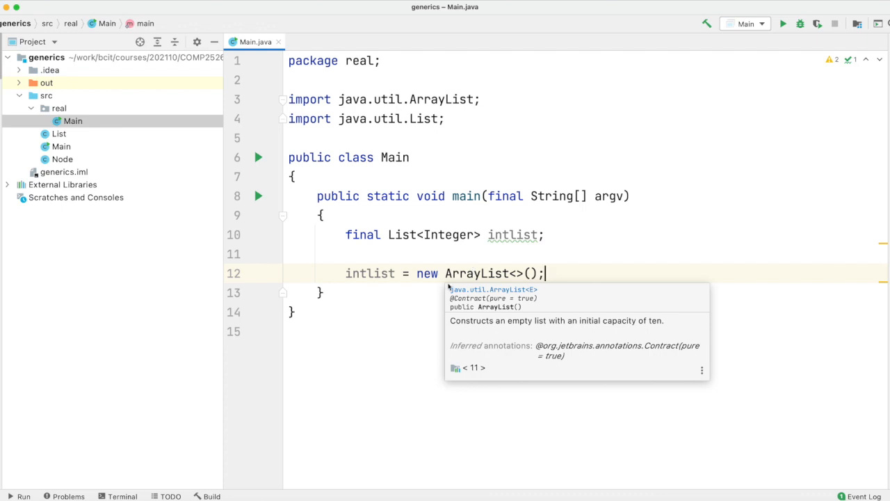
# - Finish the ArrayList assignment and add values 1 through 4 to intList
pyautogui.write('Link')
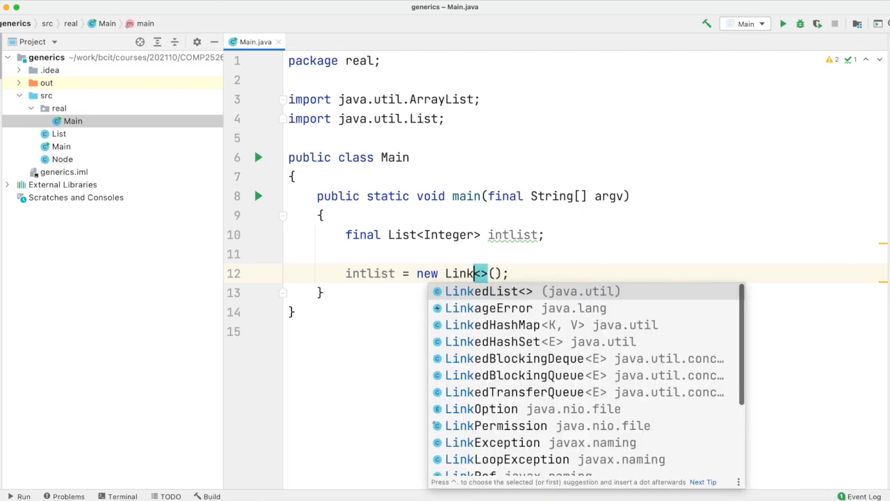
pyautogui.press('Escape')
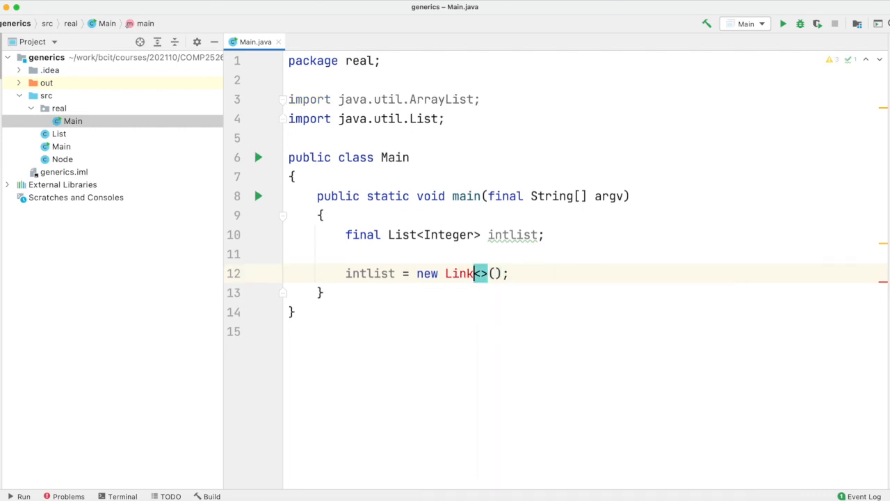
pyautogui.write('ArrayList')
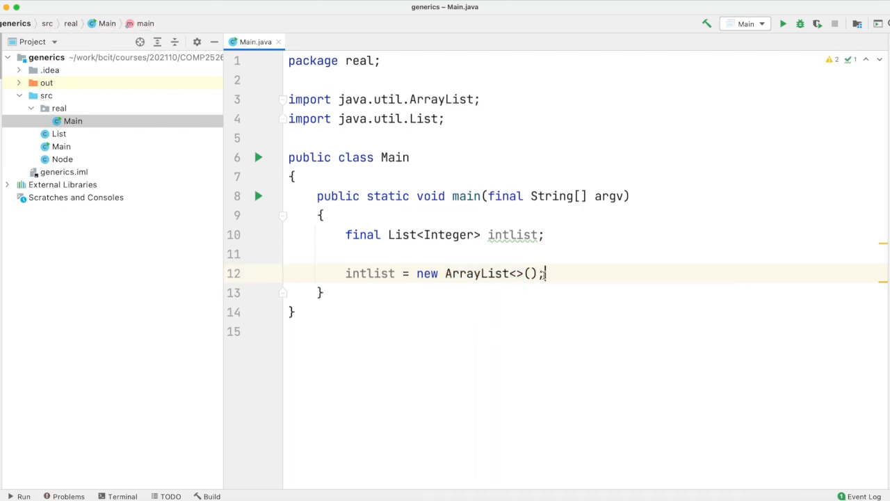
pyautogui.write('int')
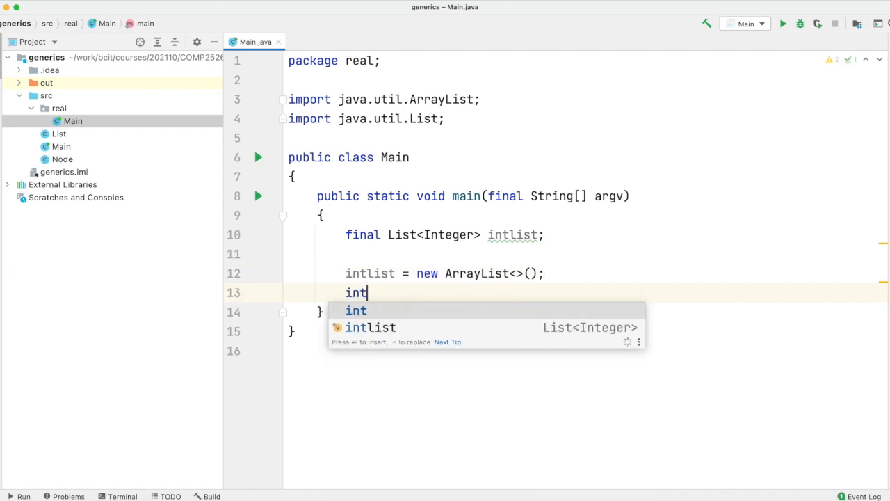
pyautogui.write('List.add(')
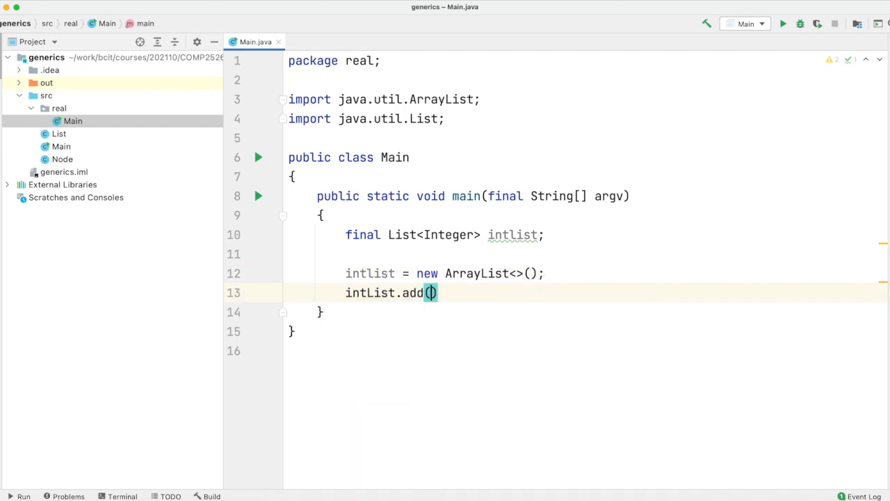
pyautogui.write('1);')
pyautogui.write('intList.add(2);')
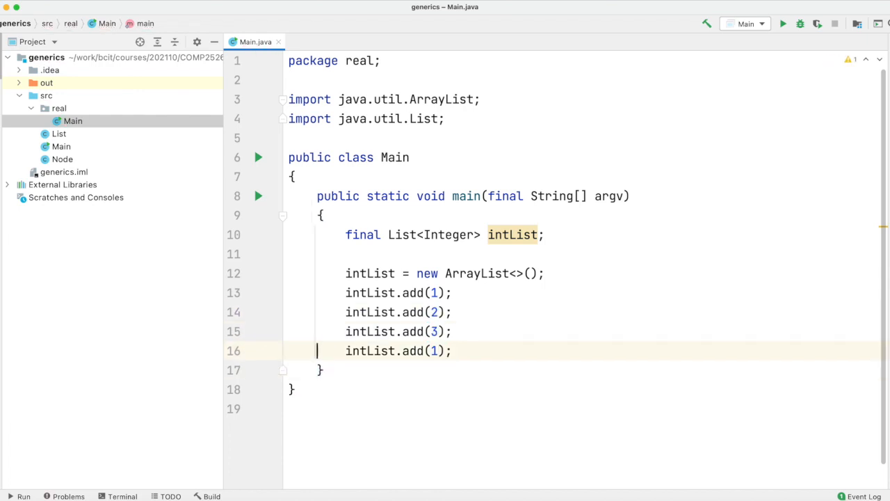
pyautogui.write('4')
pyautogui.write('System.out.pr')
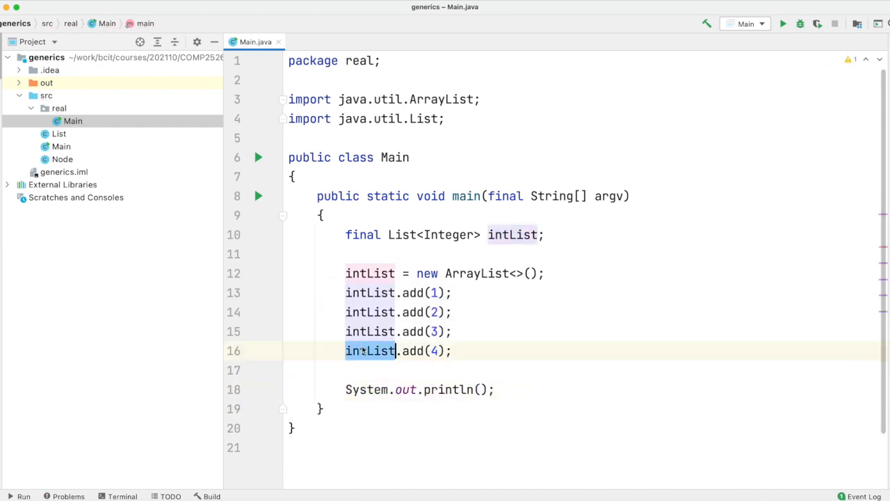
# - Print intList with System.out.println and run main
pyautogui.write('intList')
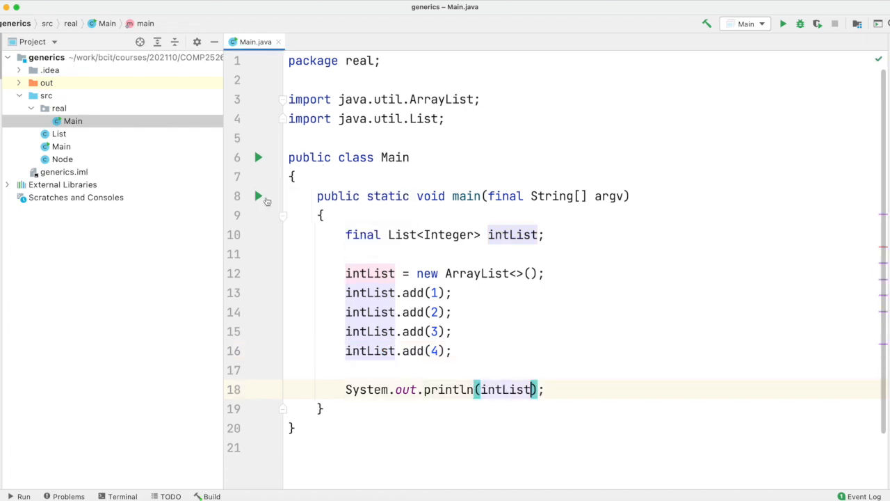
pyautogui.click(781, 22)
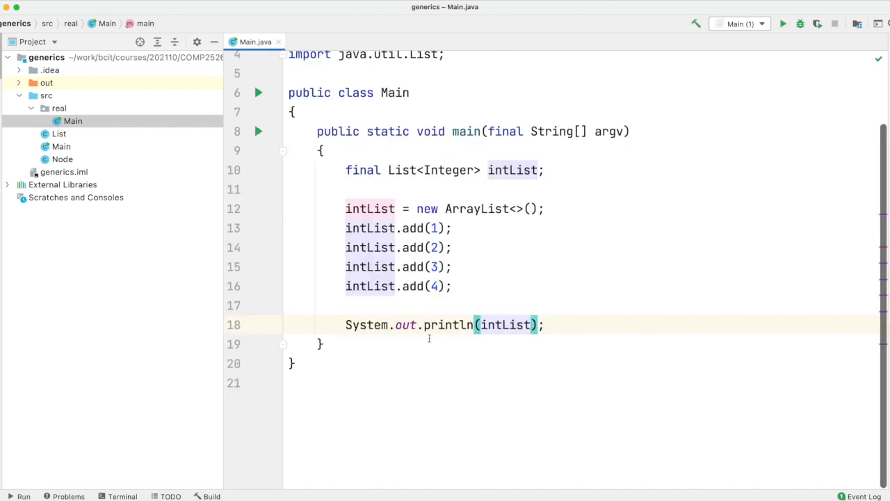
# - Declare a private int sum method taking a final List<Integer> with an int sum variable
pyautogui.write('private')
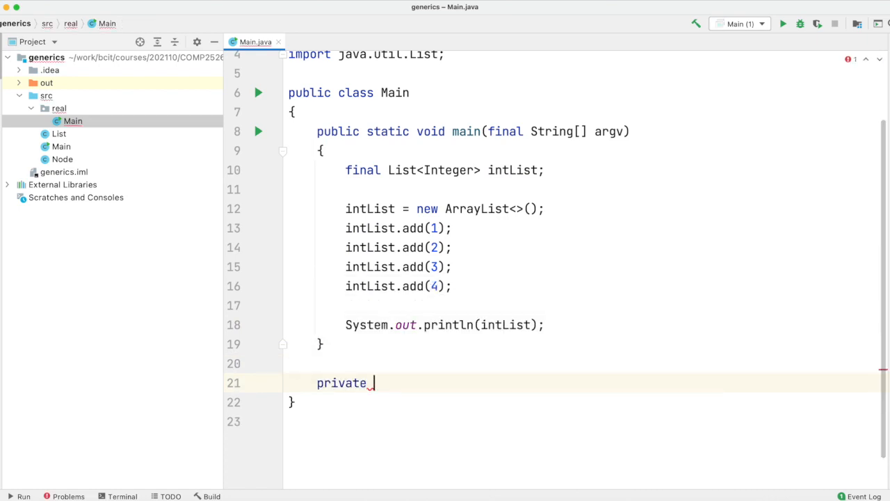
pyautogui.write('int')
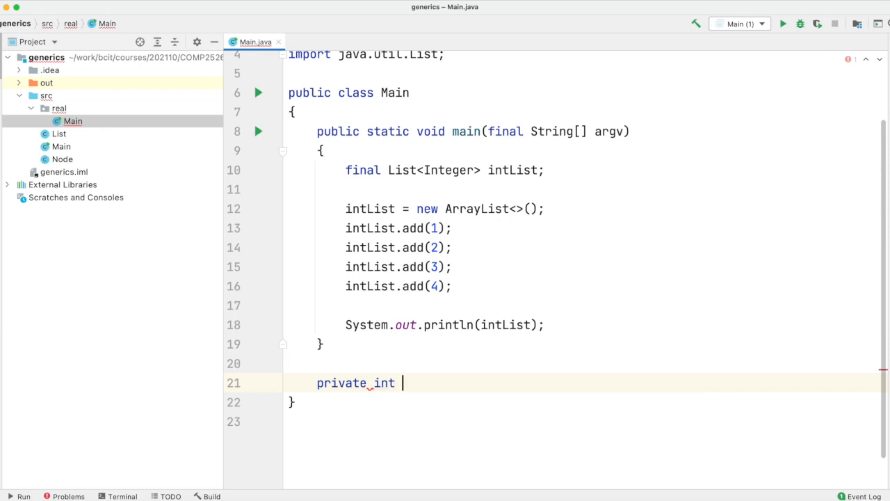
pyautogui.write('sum(final')
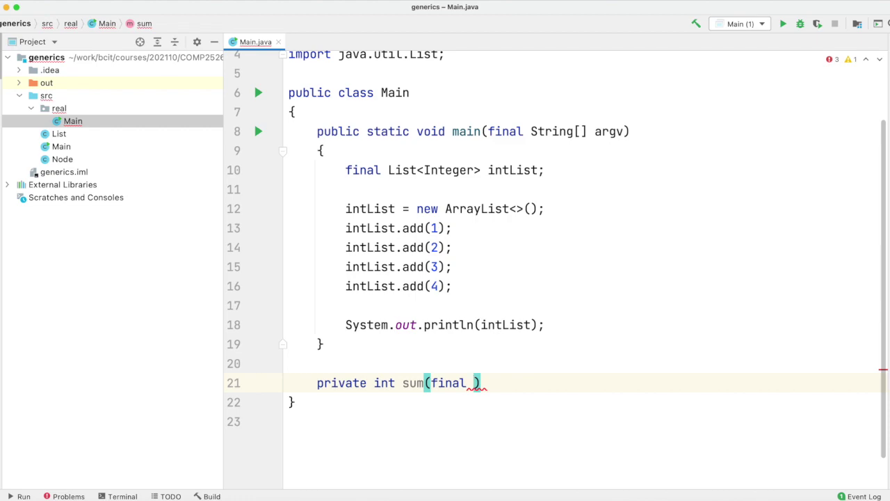
pyautogui.write('List<Integer> list')
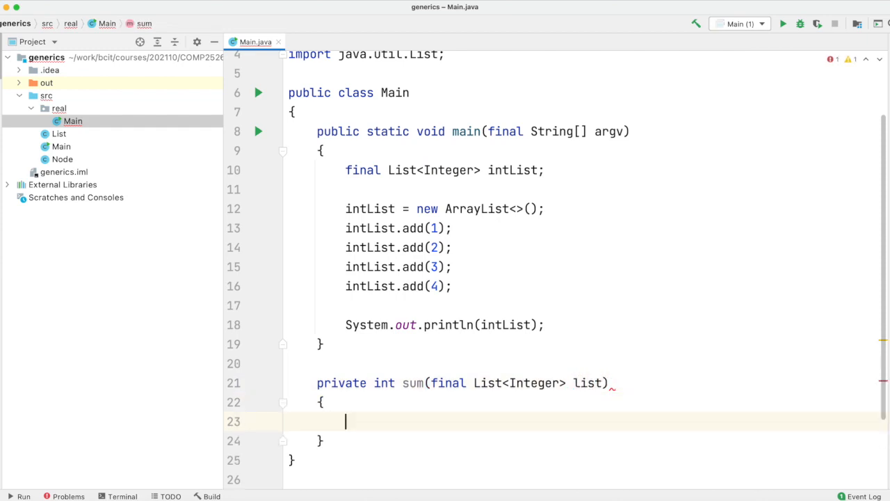
pyautogui.scroll(-3)
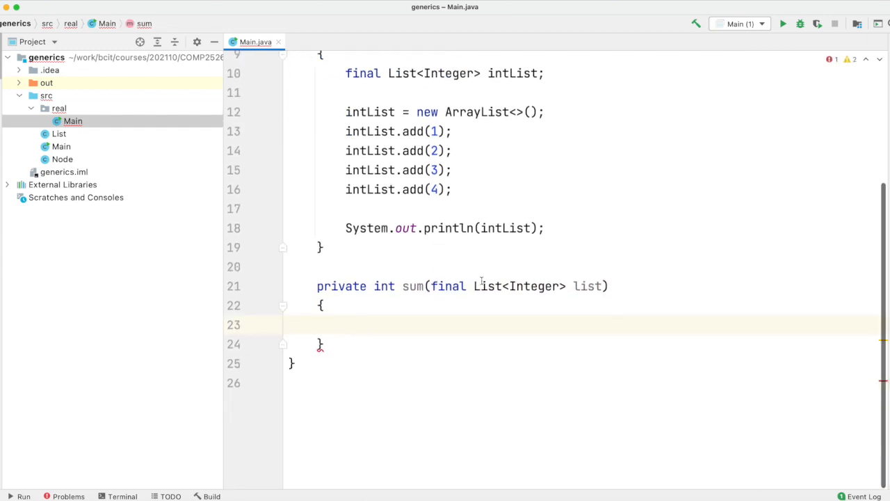
pyautogui.moveTo(420, 317)
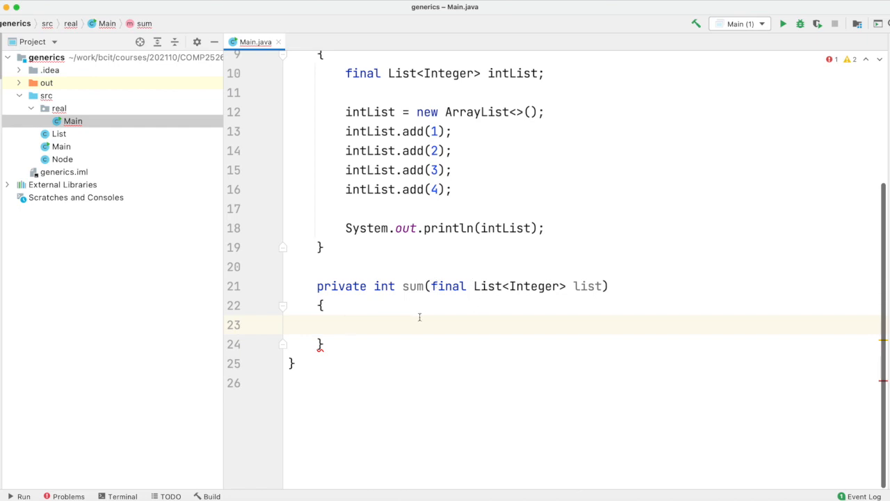
pyautogui.moveTo(389, 321)
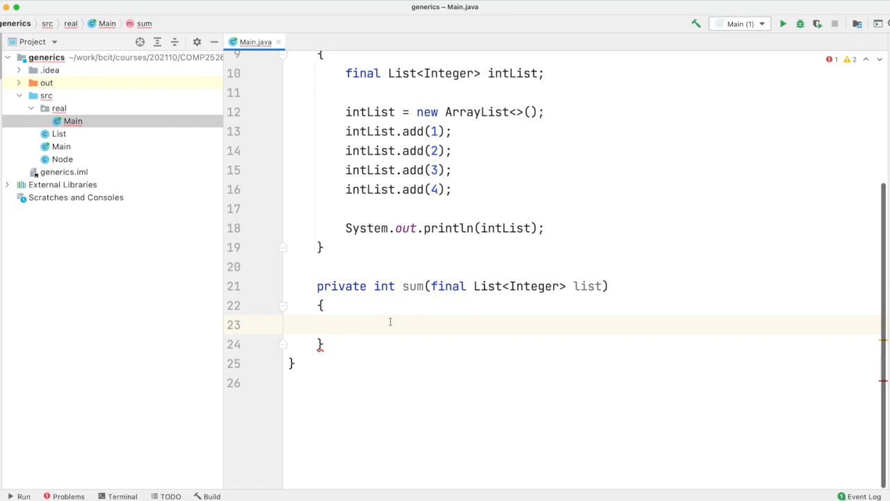
pyautogui.write('int sum;')
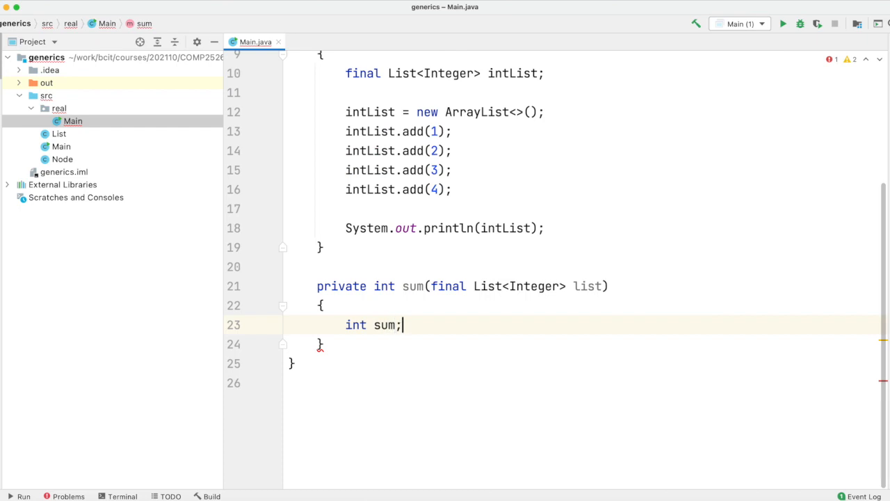
pyautogui.write('sum =')
pyautogui.write('for(')
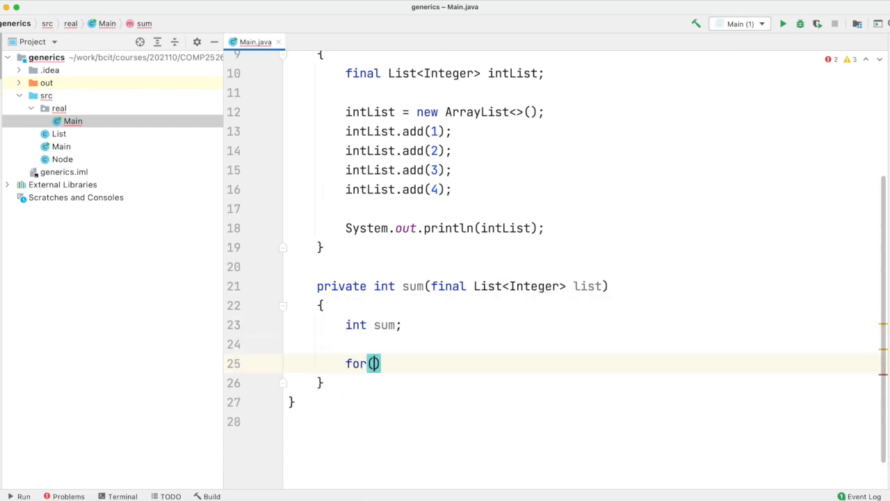
# - Add a for-each loop over Integer items and initialise sum = 0 above it
pyautogui.write('final L')
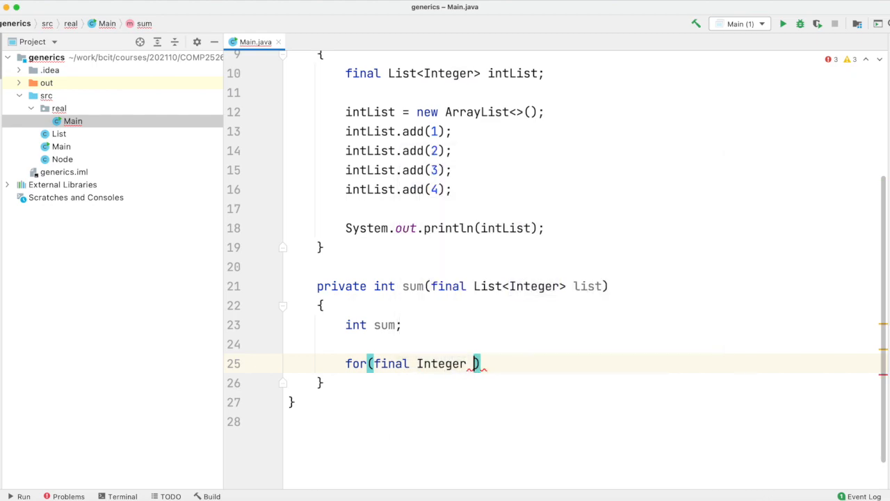
pyautogui.write('item : list')
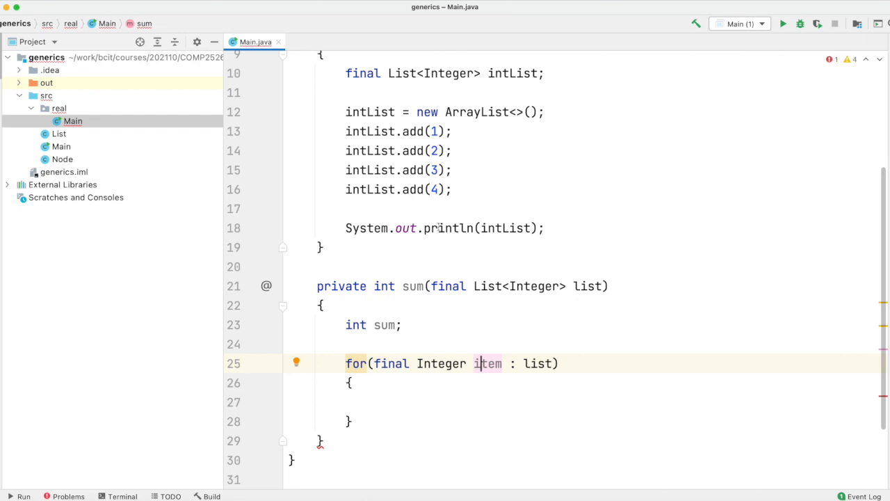
pyautogui.click(406, 400)
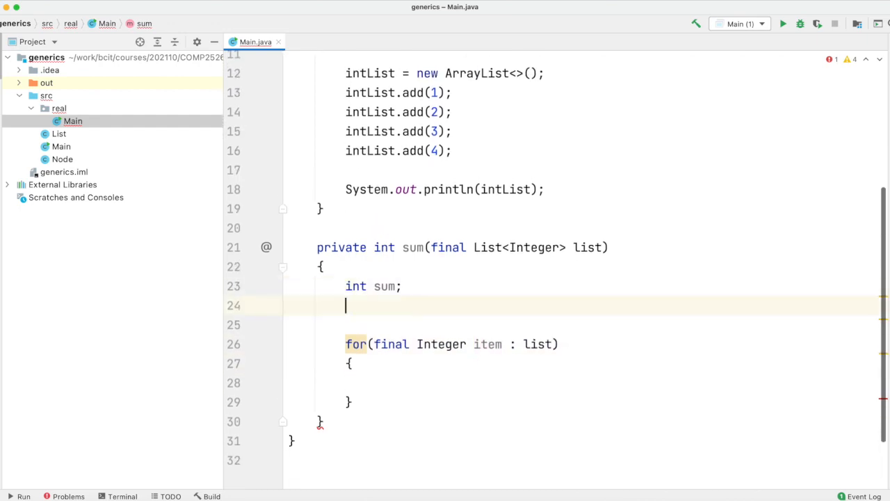
pyautogui.write('sum = 0;')
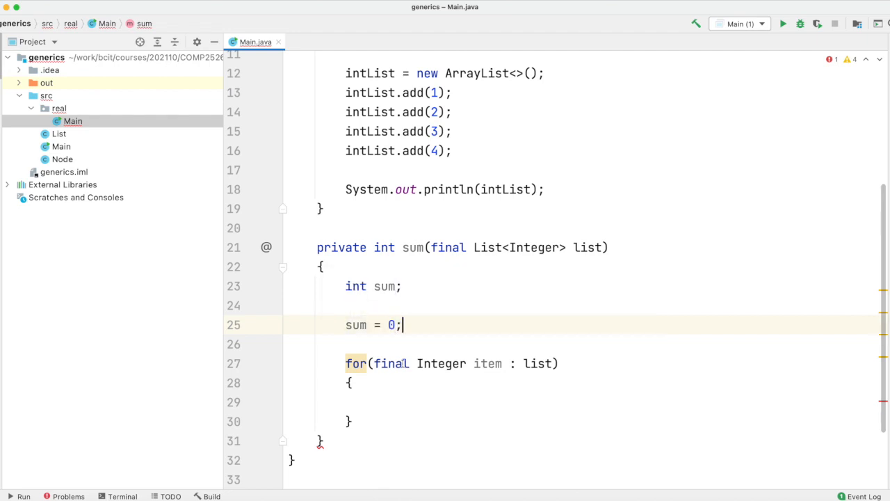
# - Accumulate sum += item inside the loop and return sum
pyautogui.write('sum')
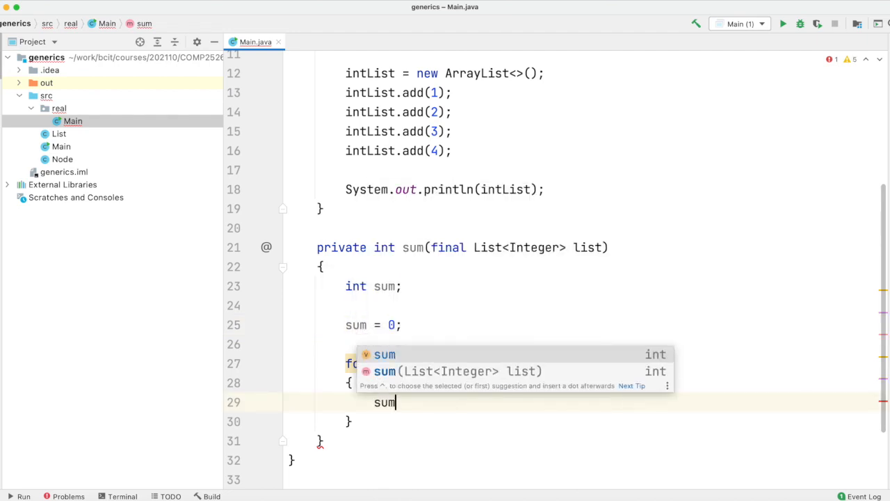
pyautogui.write('+=')
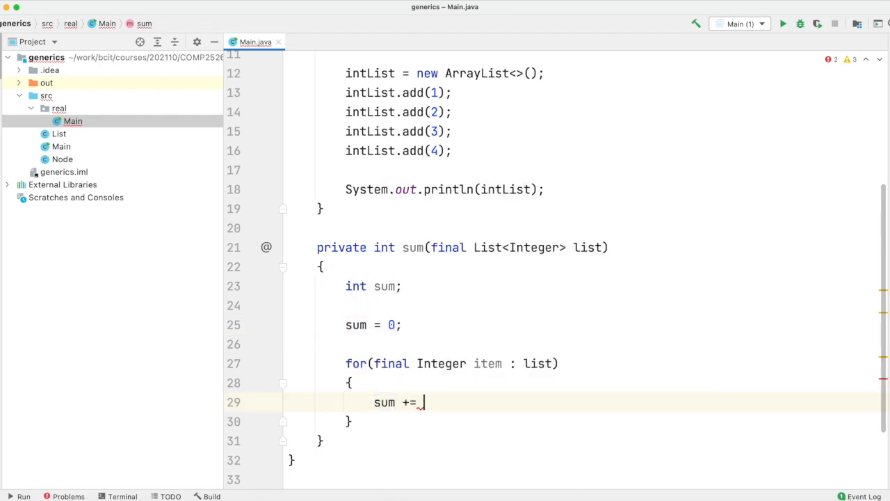
pyautogui.write('item;')
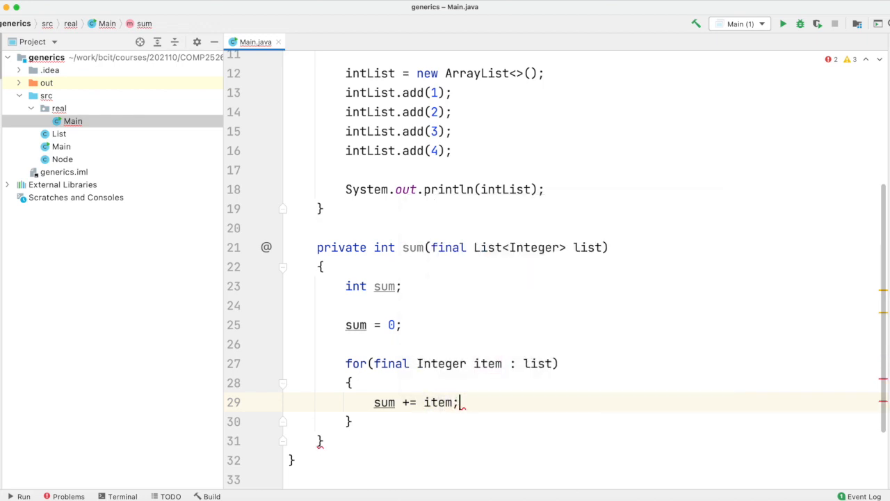
pyautogui.write('return')
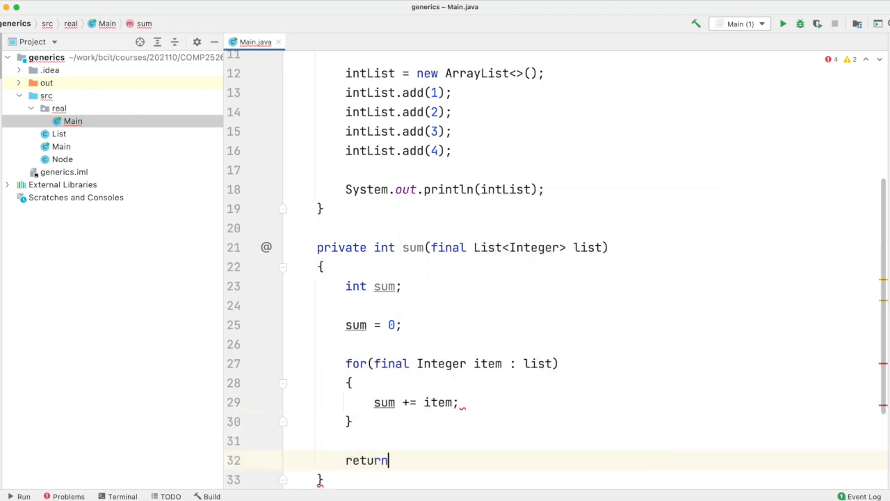
pyautogui.write('sum;')
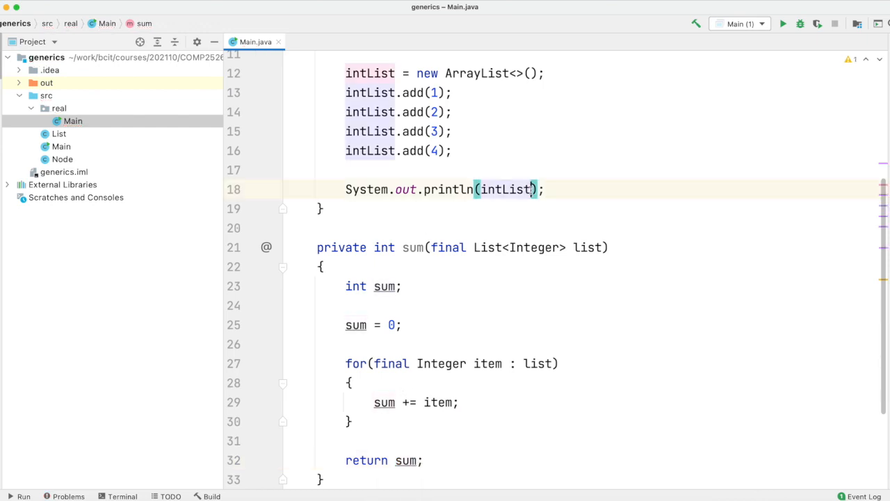
# - Print sum(intList) in main and rename the local variable to total
pyautogui.press('Backspace')
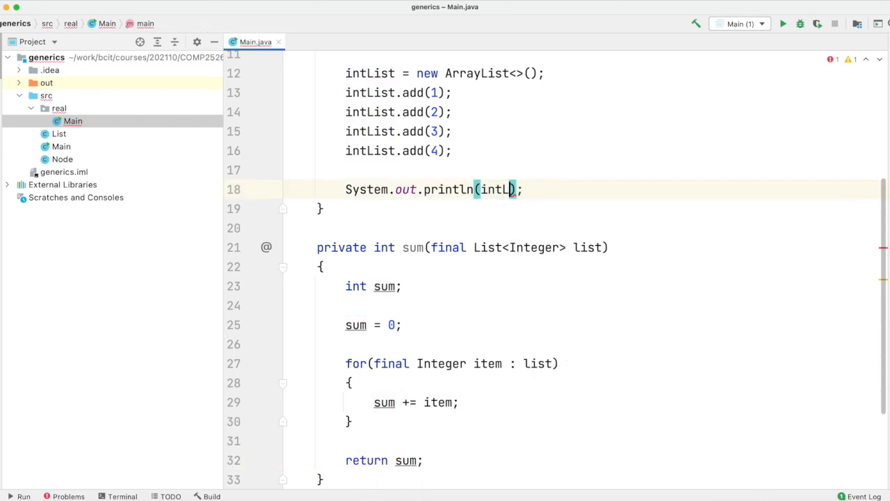
pyautogui.write('sum(')
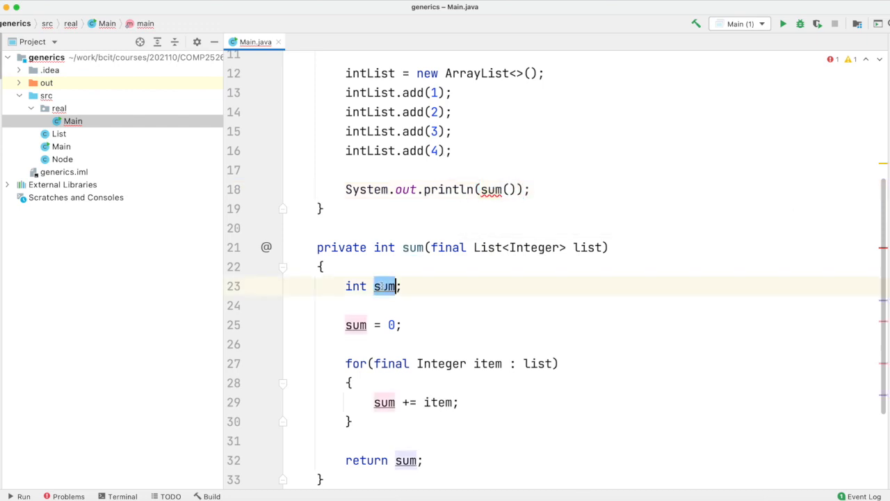
pyautogui.write('total')
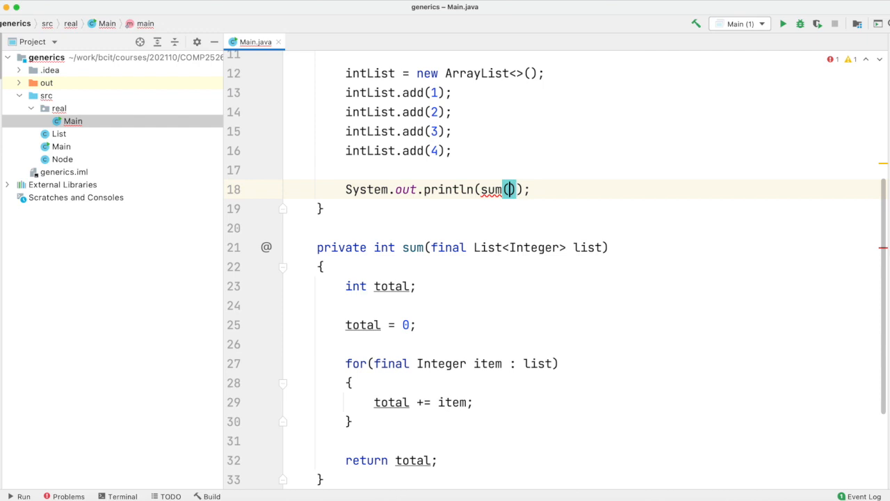
pyautogui.write('intList')
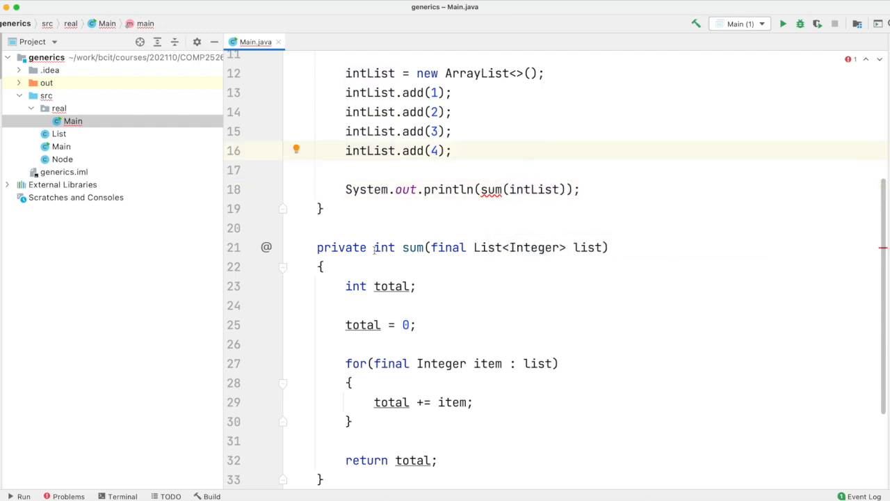
# - Make the sum method static and run main again
pyautogui.write('static')
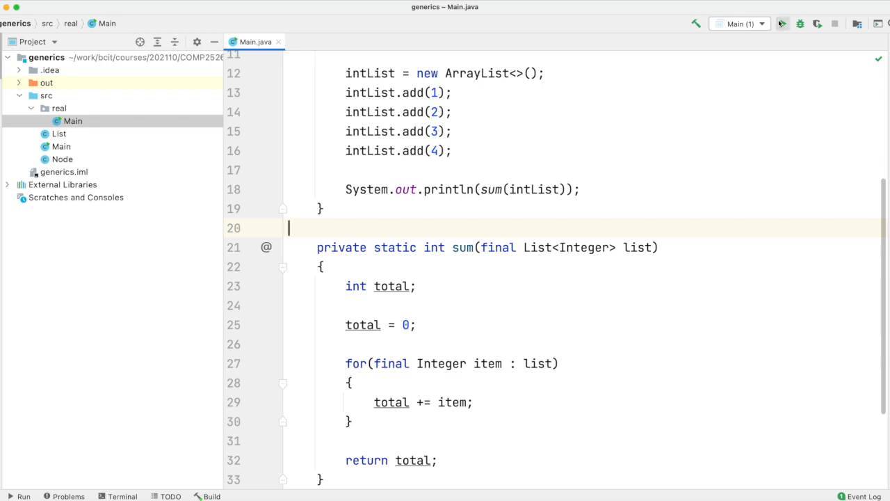
pyautogui.click(781, 23)
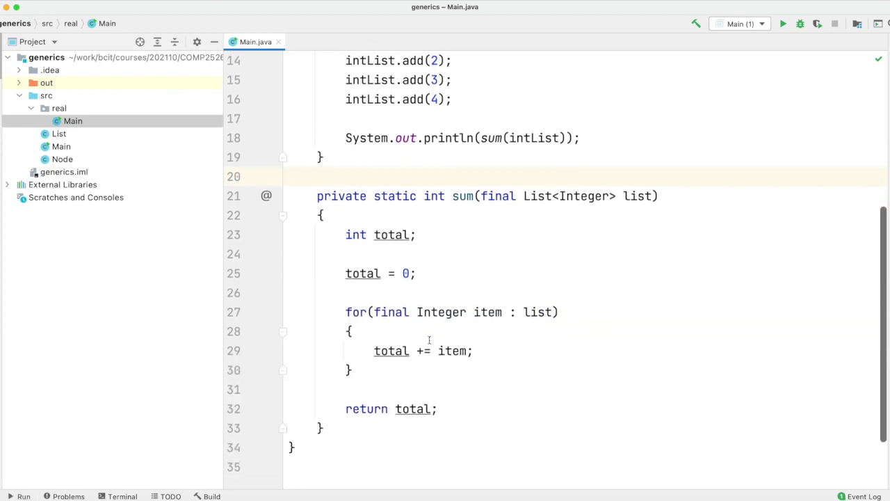
pyautogui.scroll(3)
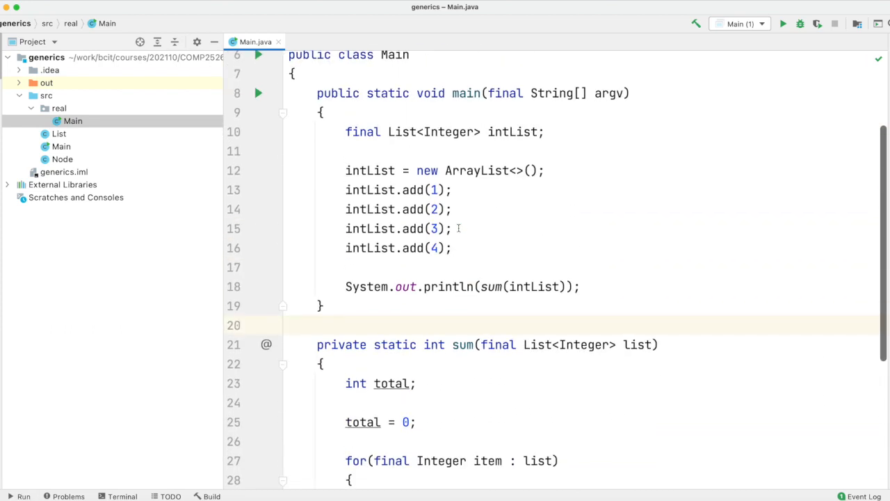
pyautogui.scroll(3)
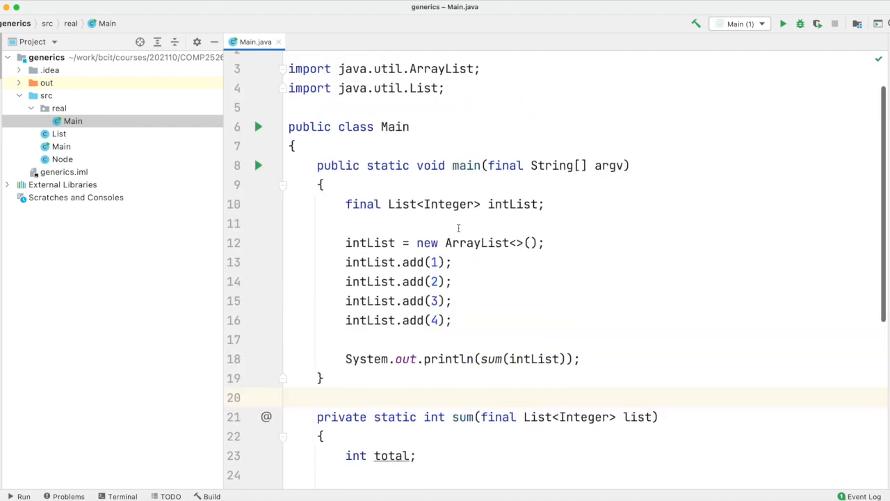
pyautogui.scroll(-3)
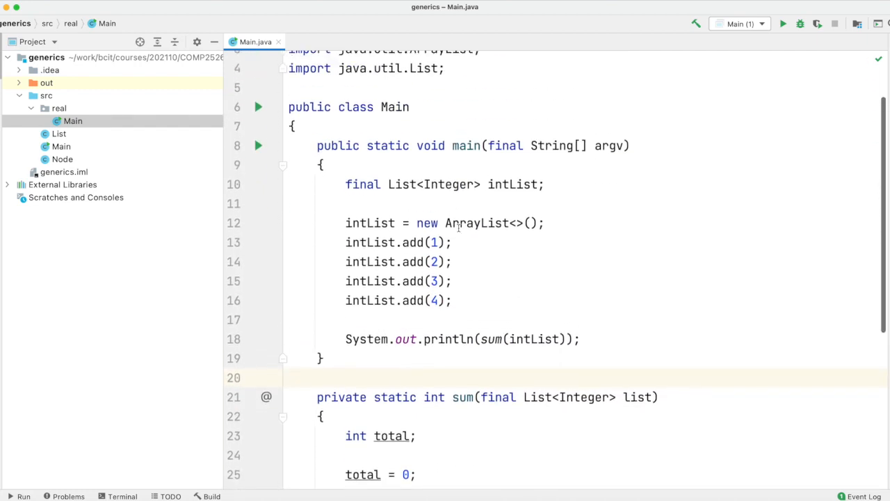
# - Change intList to List<Long> and try Integer.valueOf on the first literal
pyautogui.click(428, 184)
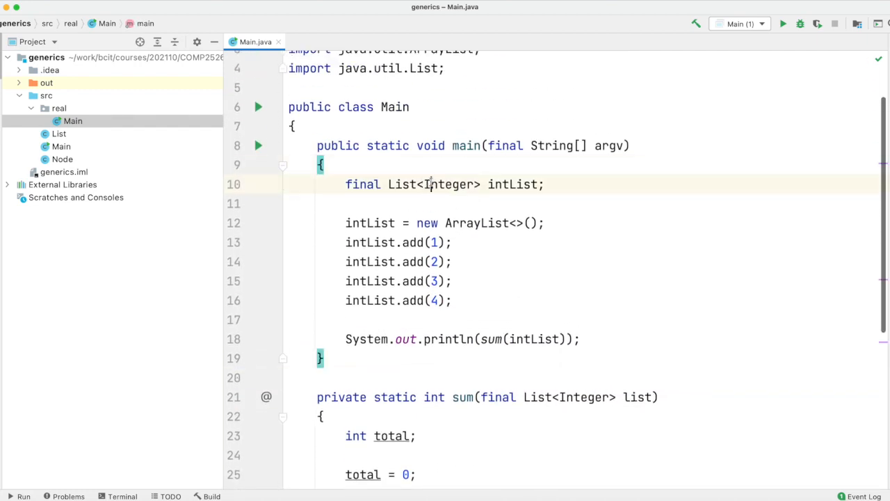
pyautogui.write('Long')
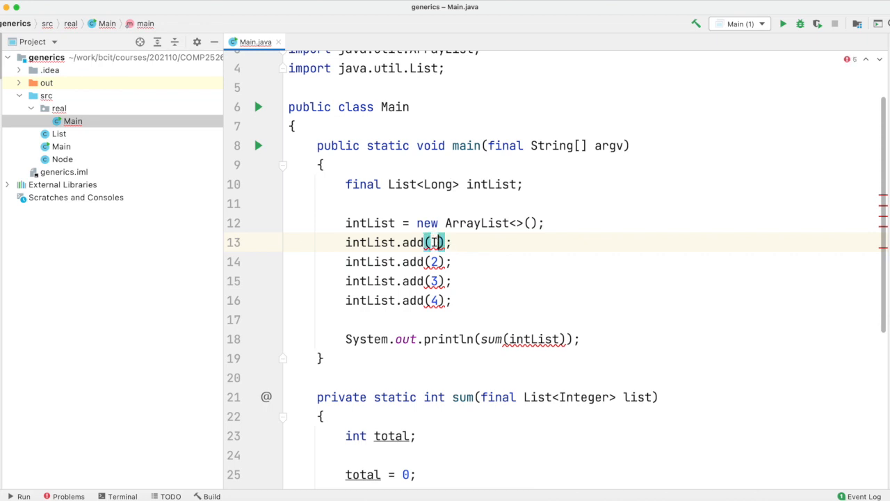
pyautogui.write('Integer.val')
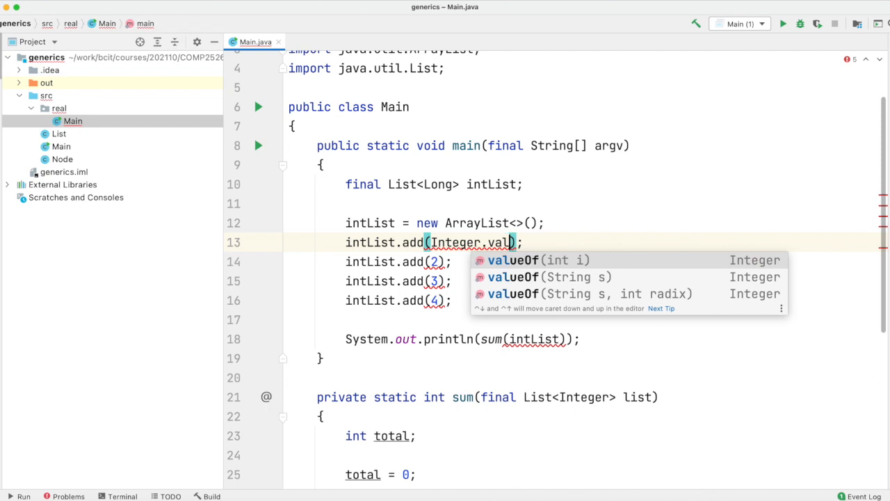
pyautogui.click(538, 260)
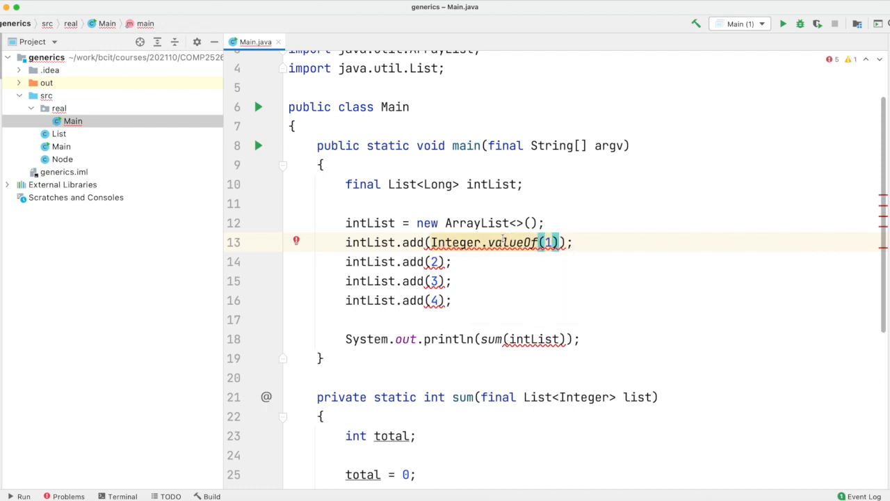
# - Undo that, append L to the literals and update sum's parameter and loop type to Long
pyautogui.click(436, 183)
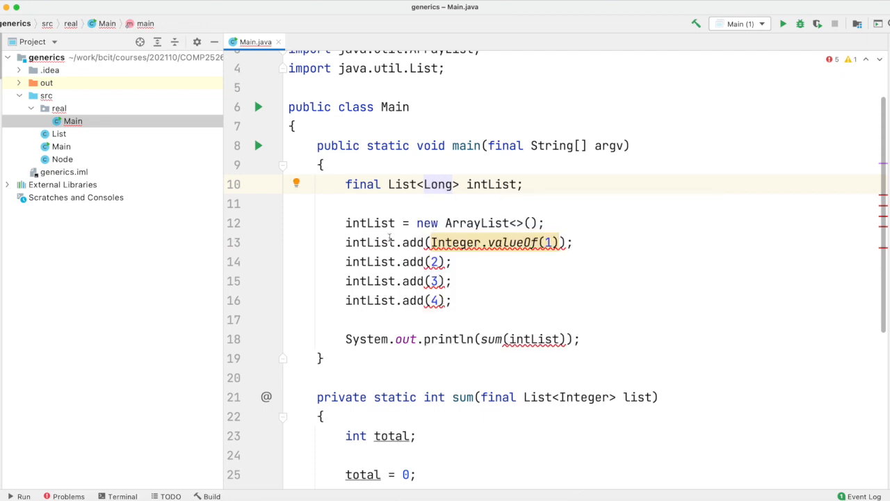
pyautogui.click(456, 242)
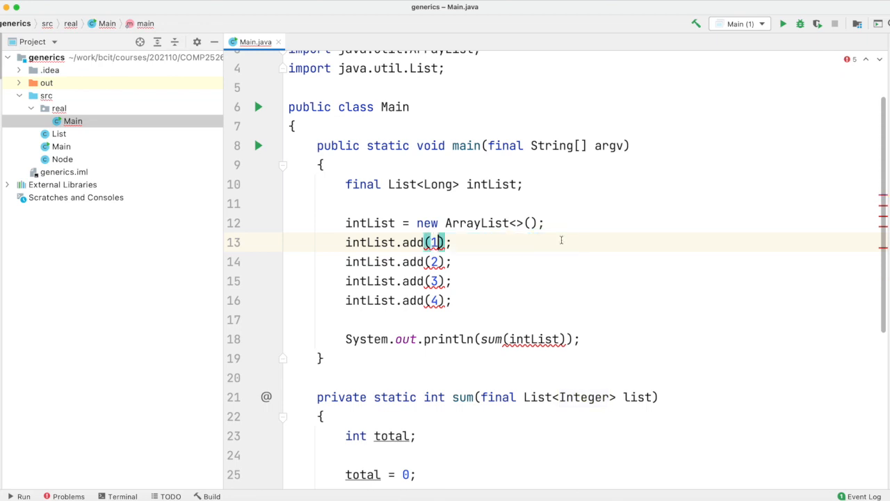
pyautogui.write('L')
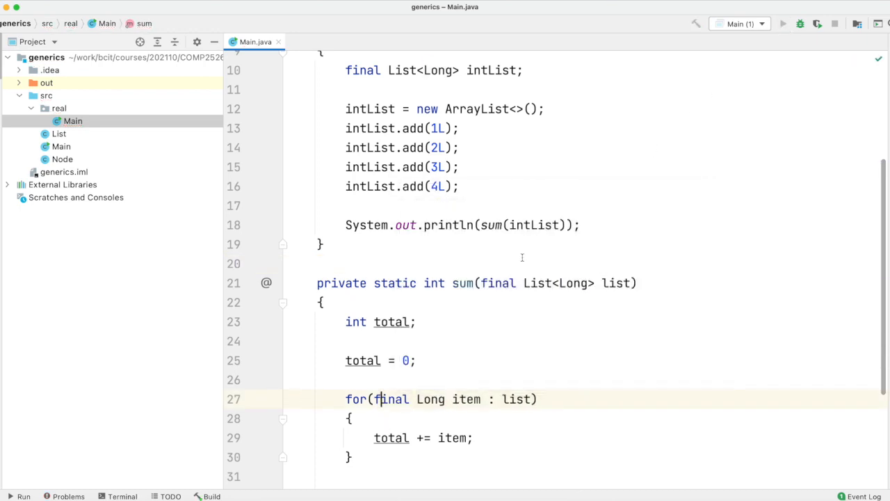
# - Change the loop to total += item.intValue() and run main
pyautogui.click(782, 24)
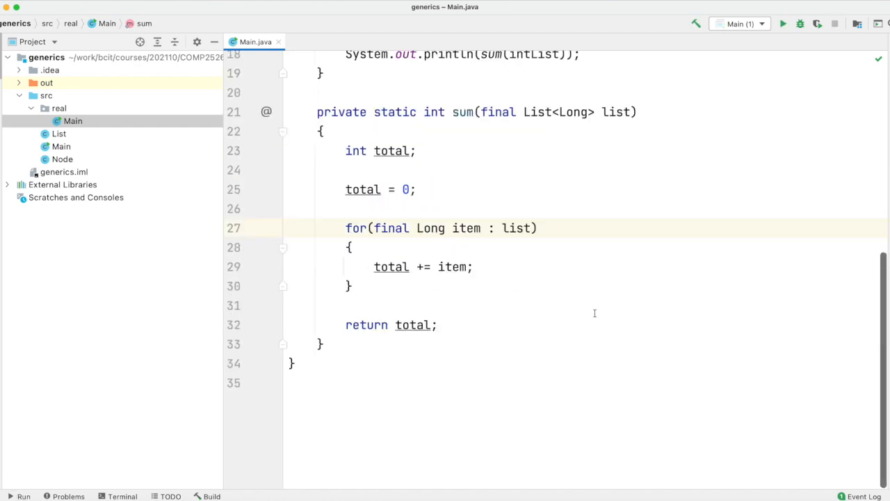
pyautogui.scroll(3)
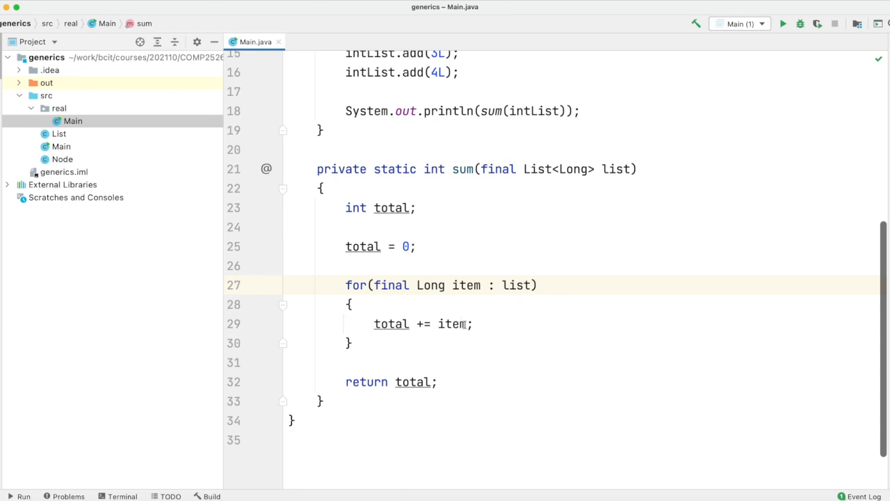
pyautogui.write('.it')
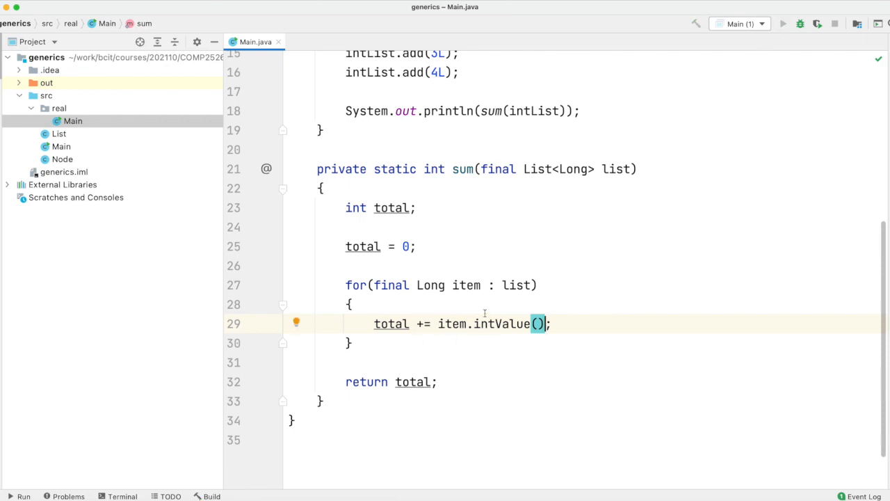
pyautogui.click(782, 24)
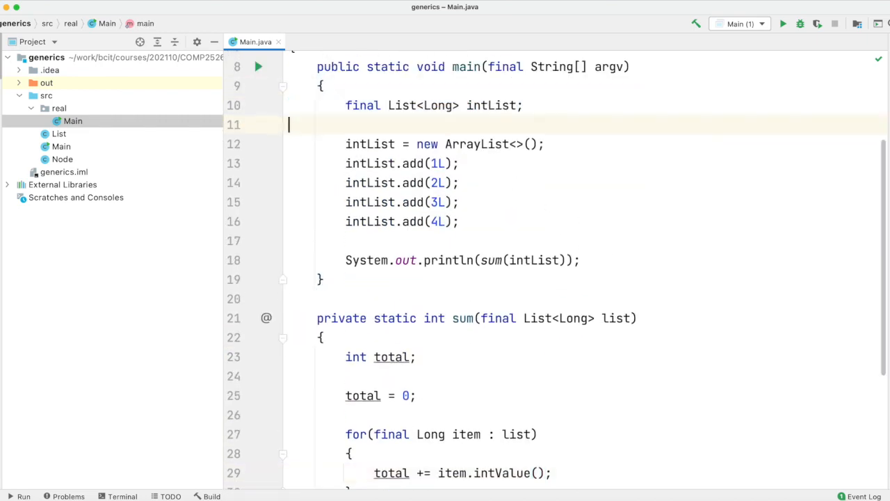
# - Declare a second List<Long> and rename the variables via Refactor > Rename to intList/longList
pyautogui.write('final List<Long> intList;')
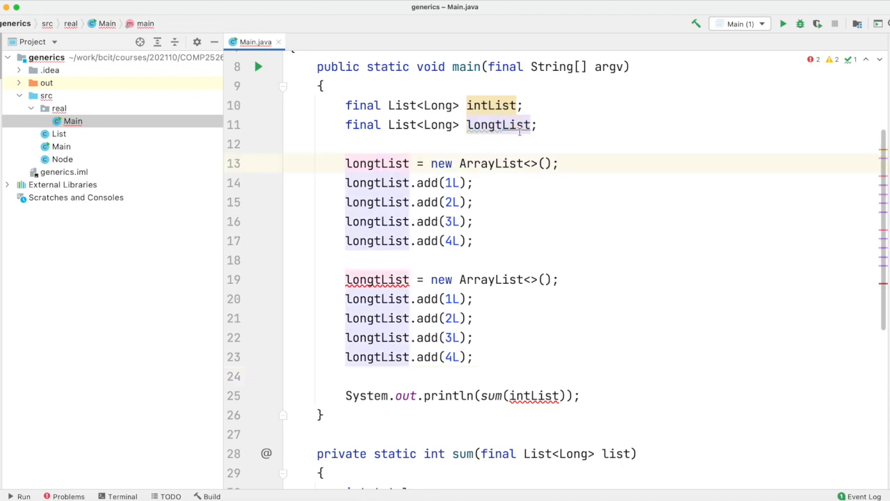
pyautogui.rightClick(517, 125)
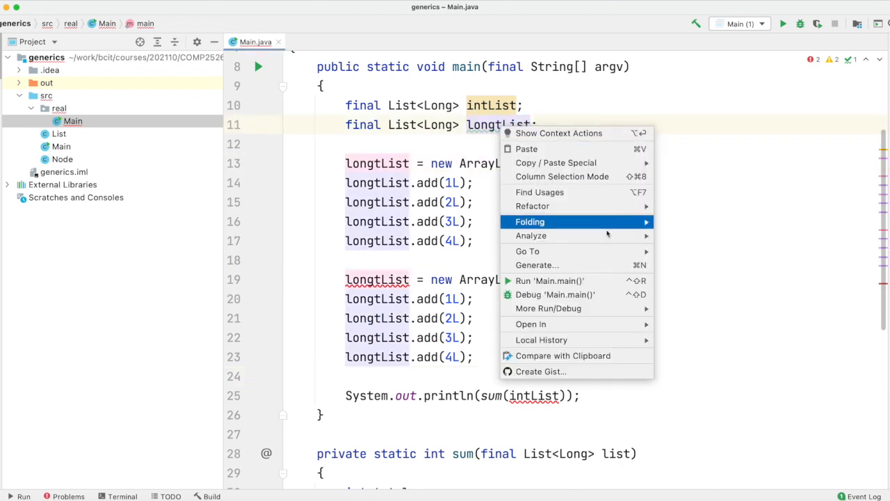
pyautogui.click(533, 206)
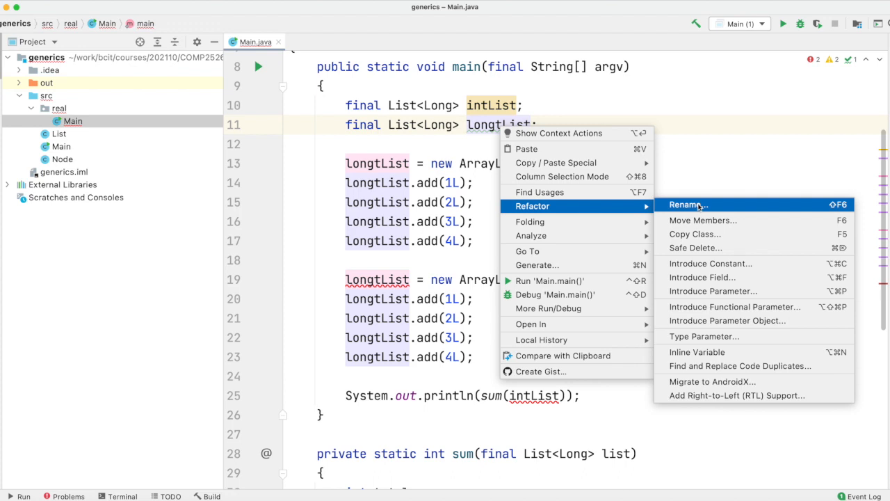
pyautogui.click(687, 203)
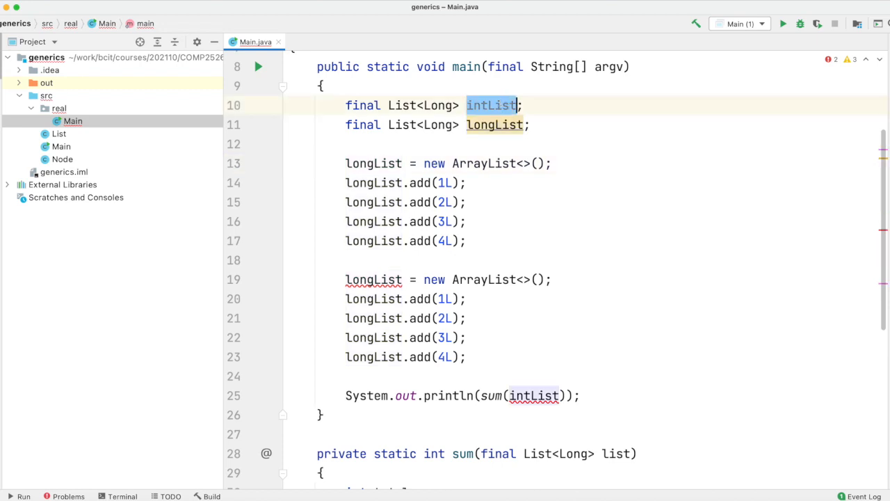
pyautogui.write('intList')
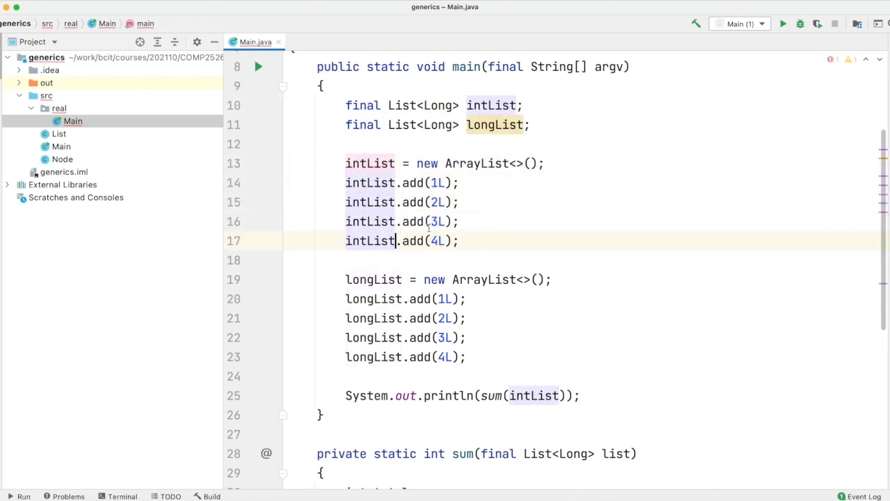
# - Edit intList to a List<Integer> holding 1–4 and print sum(longList) too
pyautogui.click(436, 182)
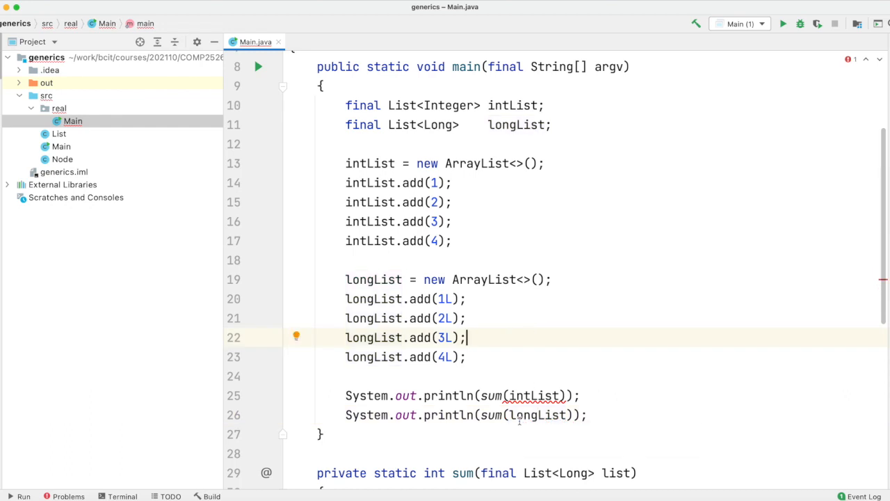
# - Copy sum into a List<Integer> overload with Integer items, adding item directly in both
pyautogui.scroll(-3)
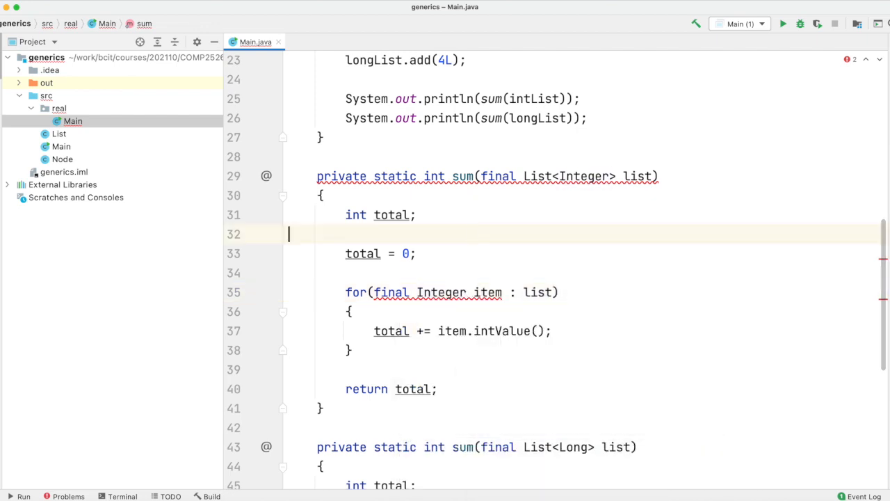
pyautogui.click(438, 331)
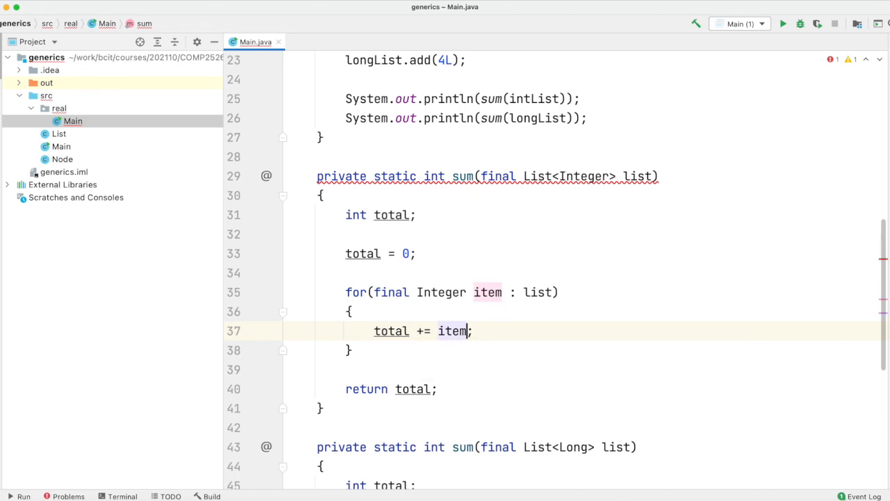
pyautogui.moveTo(582, 159)
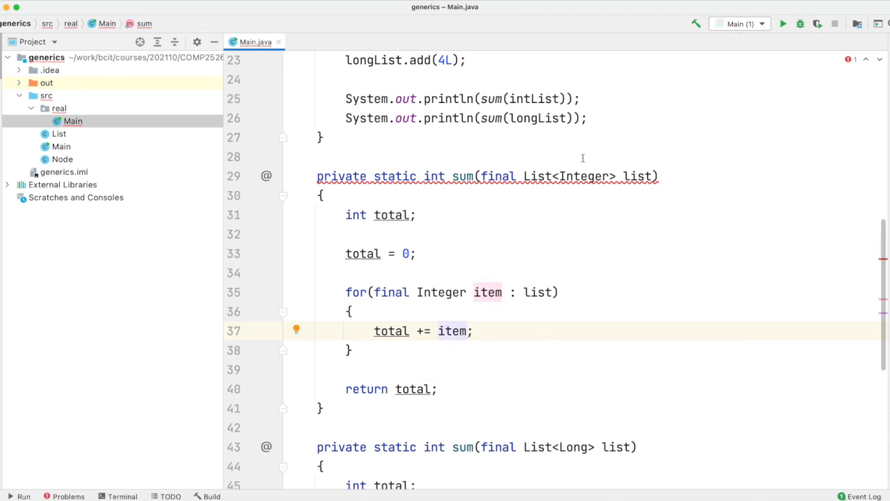
pyautogui.scroll(3)
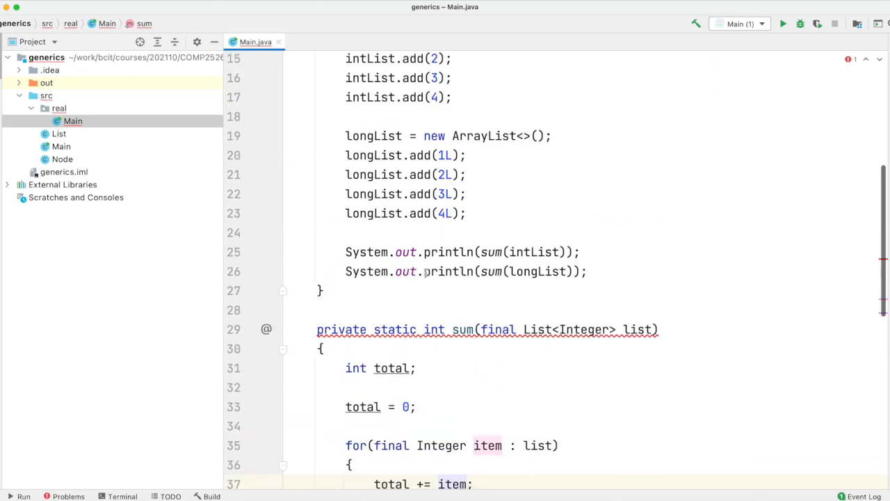
pyautogui.scroll(3)
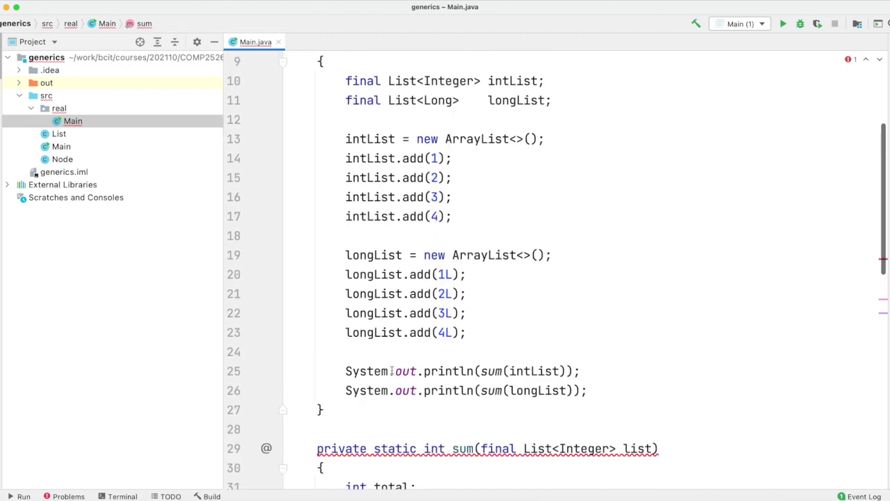
pyautogui.scroll(-3)
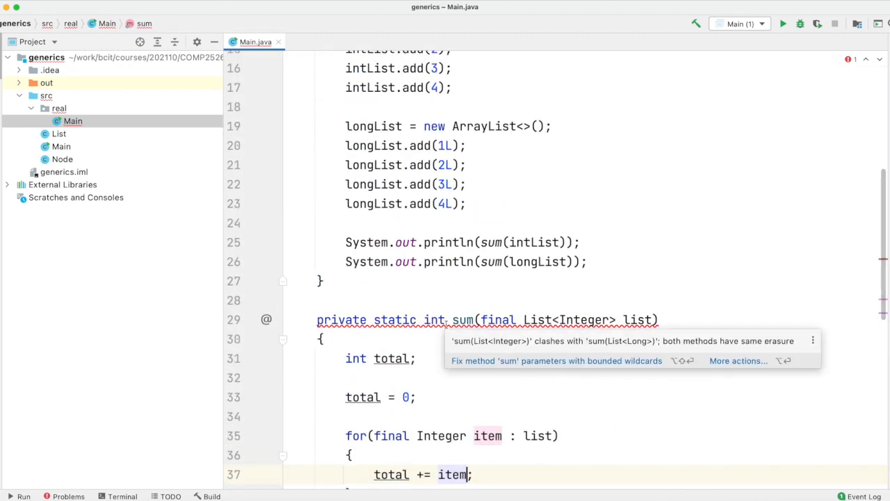
pyautogui.scroll(-3)
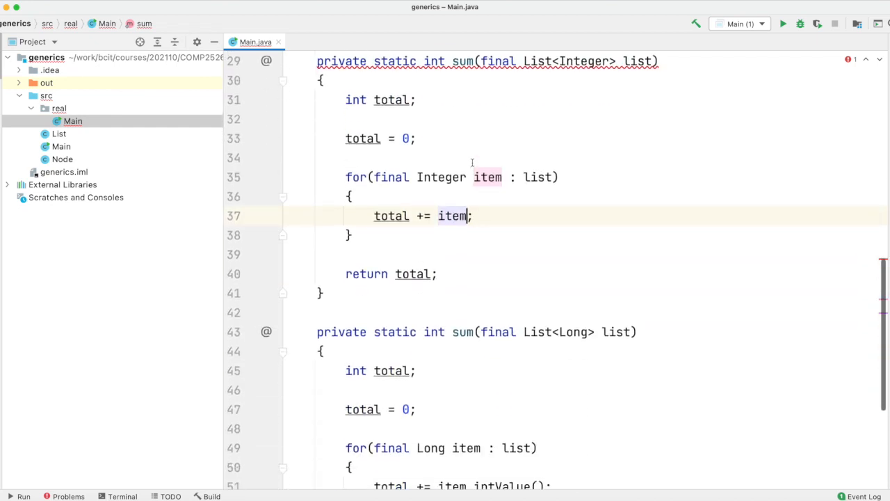
pyautogui.moveTo(551, 86)
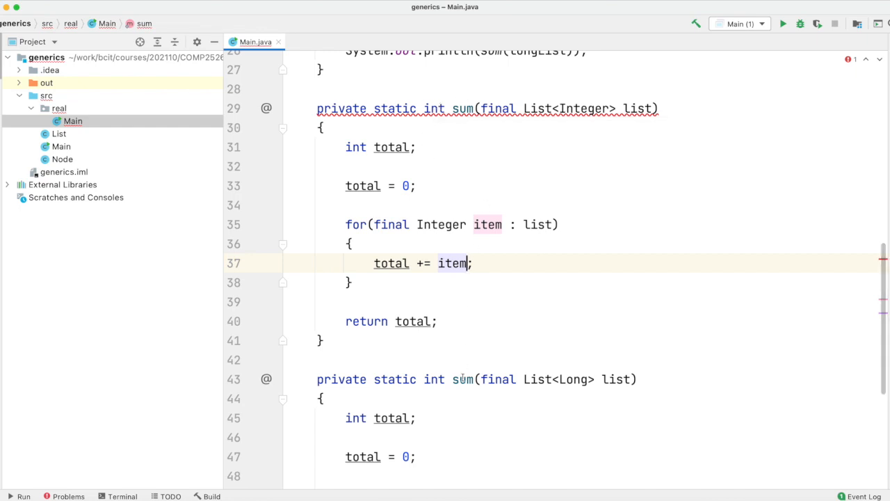
pyautogui.moveTo(462, 373)
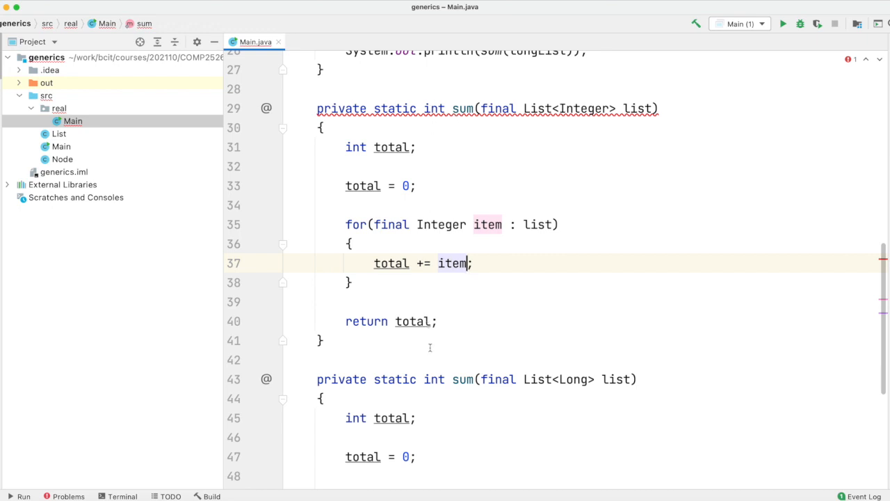
pyautogui.moveTo(576, 397)
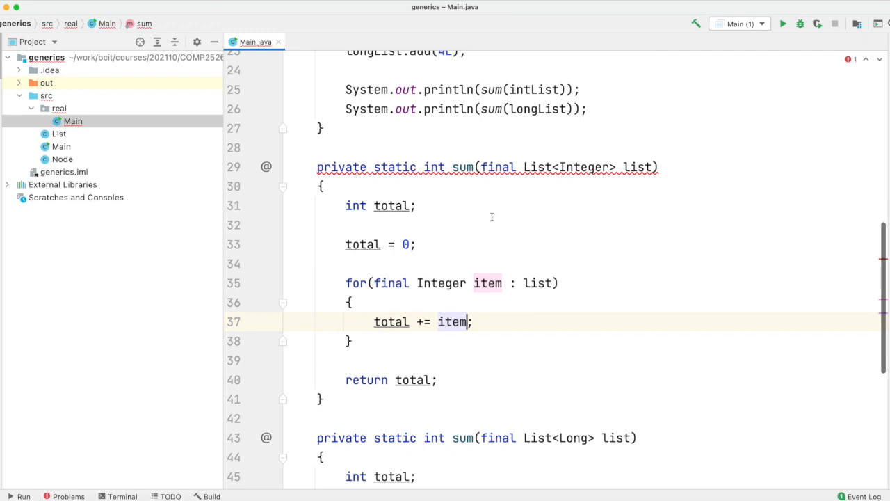
pyautogui.scroll(3)
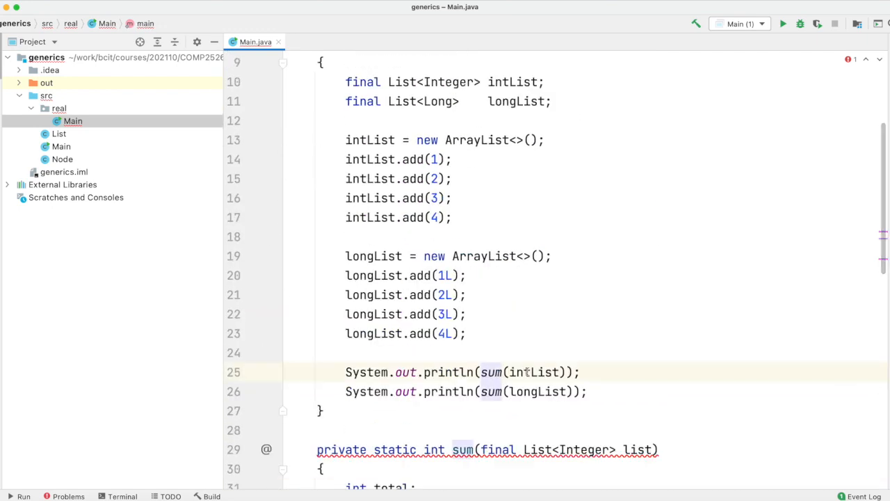
# - Jump from the sum(intList) call to its method and inspect the same-erasure clash
pyautogui.click(537, 391)
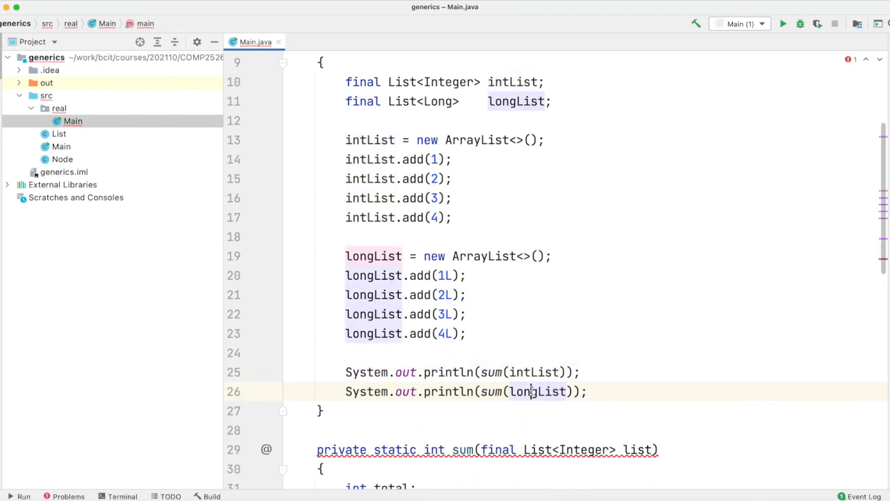
pyautogui.scroll(-3)
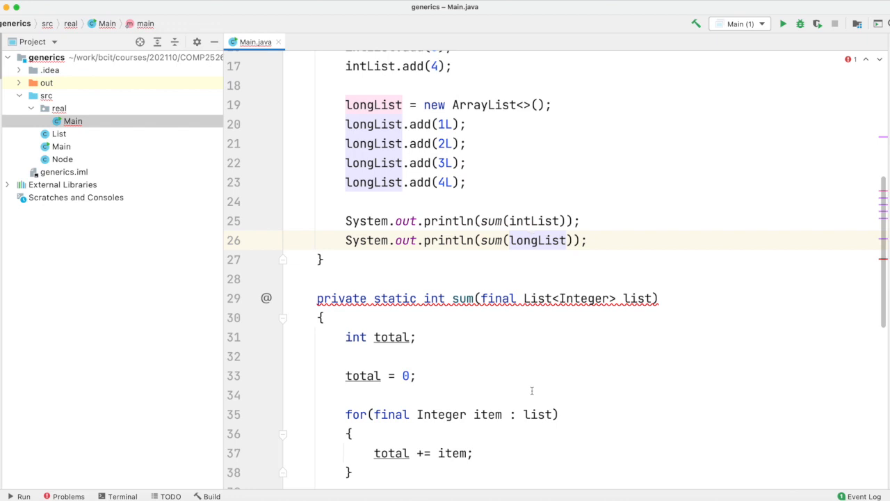
pyautogui.click(501, 219)
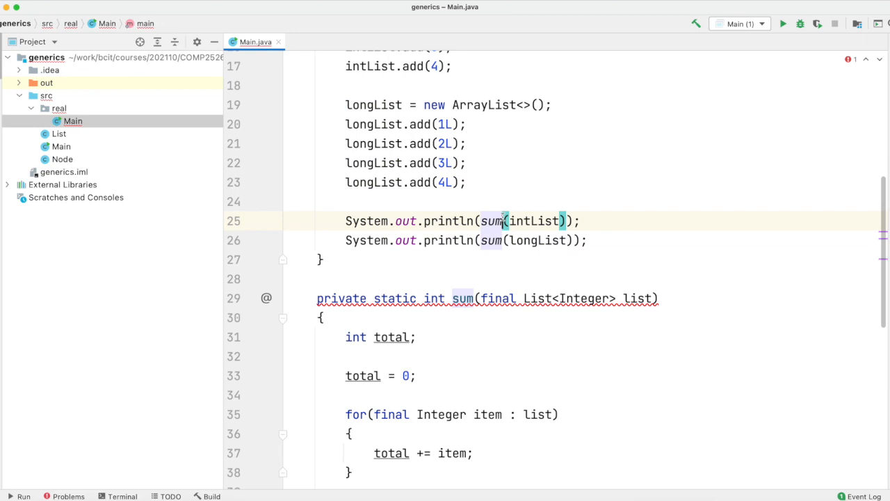
pyautogui.click(479, 298)
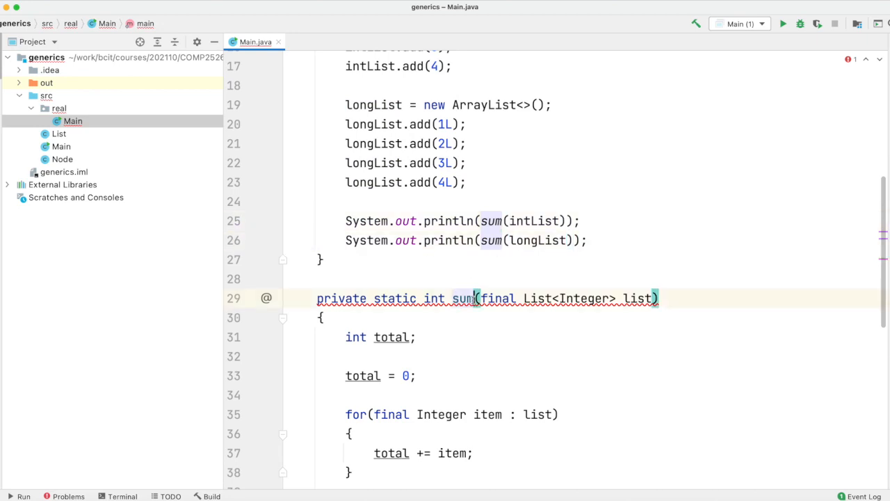
pyautogui.scroll(-3)
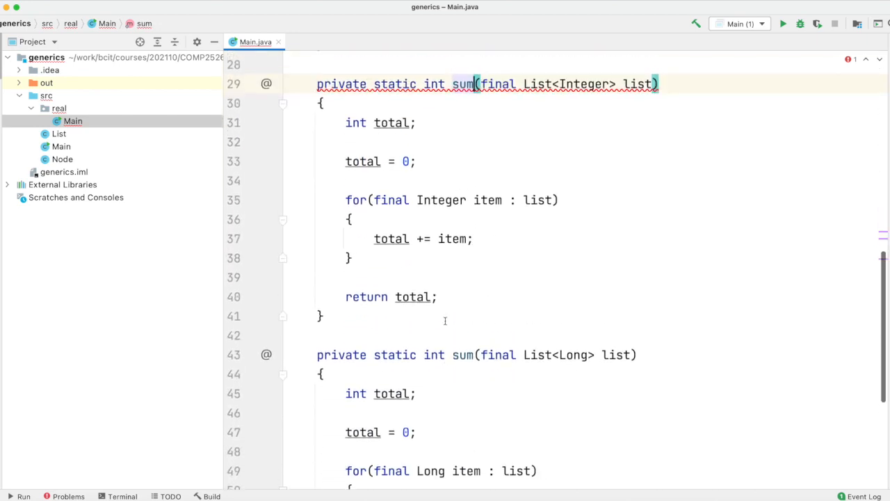
pyautogui.scroll(-3)
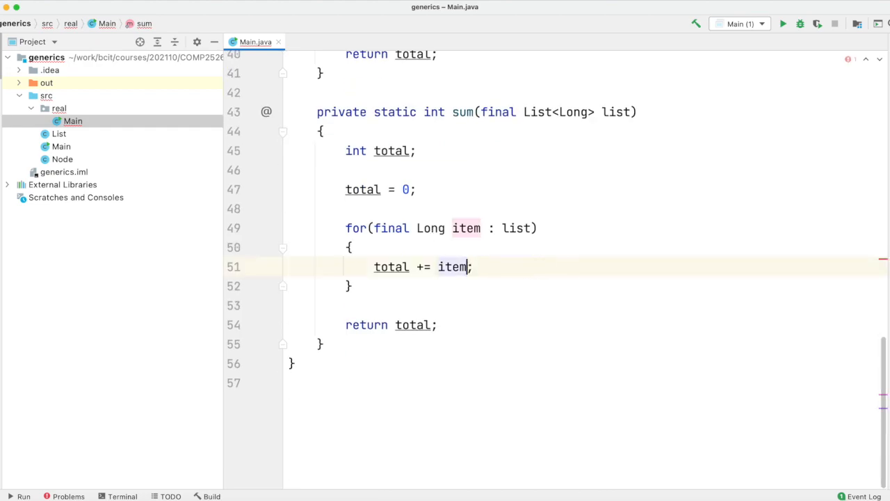
pyautogui.scroll(3)
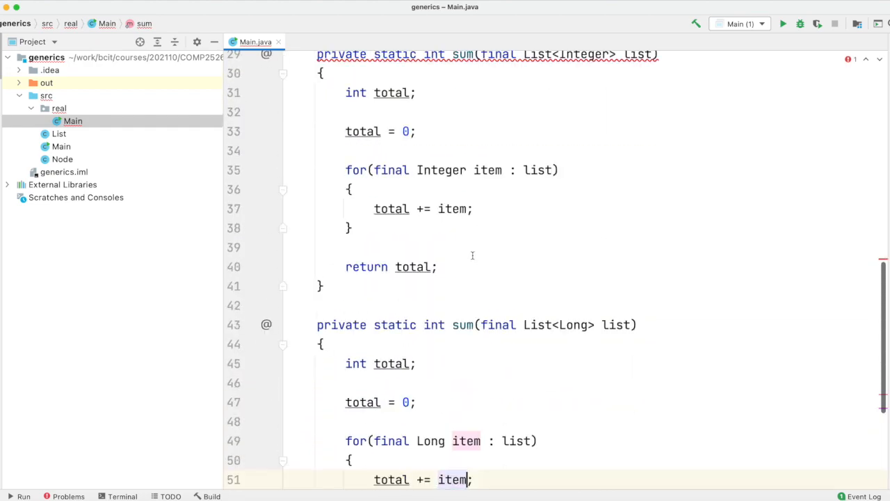
pyautogui.scroll(3)
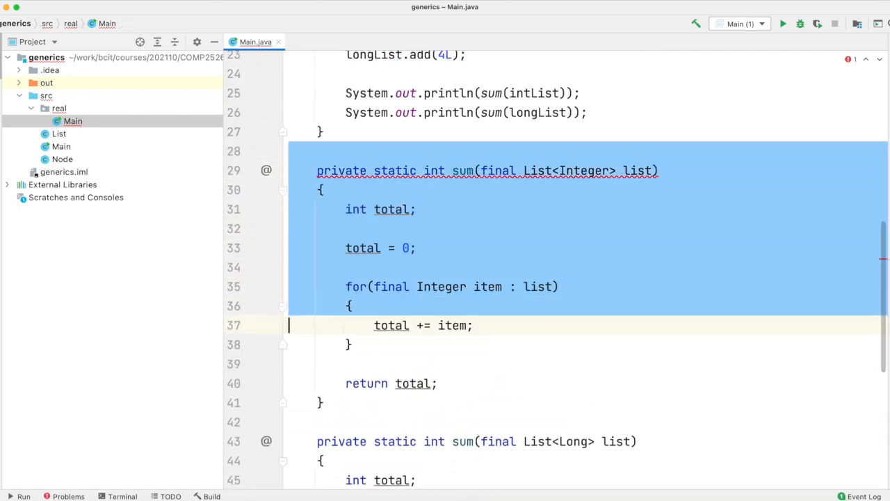
# - Delete the Integer overload, make sum generic over List<T> and add item.intValue() to total
pyautogui.press('Delete')
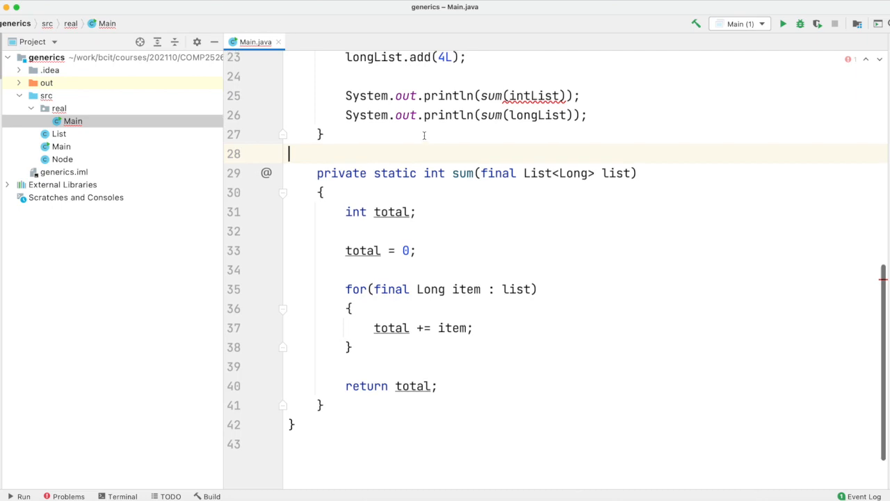
pyautogui.scroll(3)
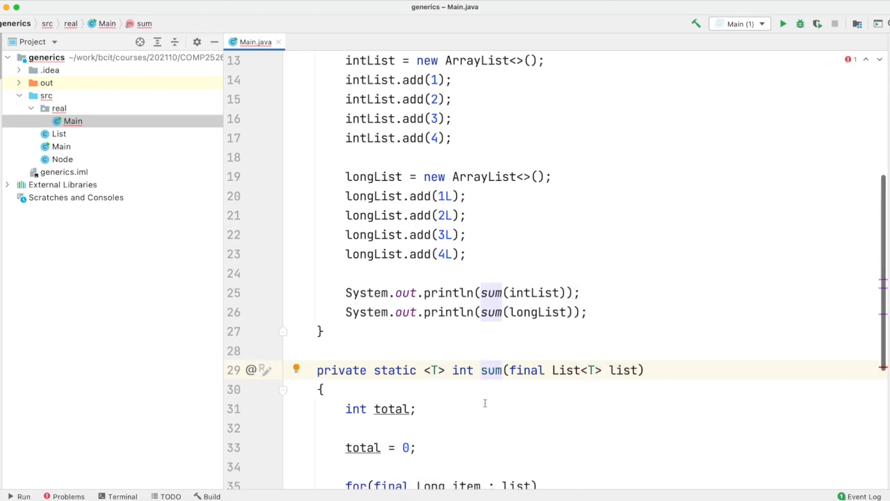
pyautogui.scroll(-3)
pyautogui.write('T')
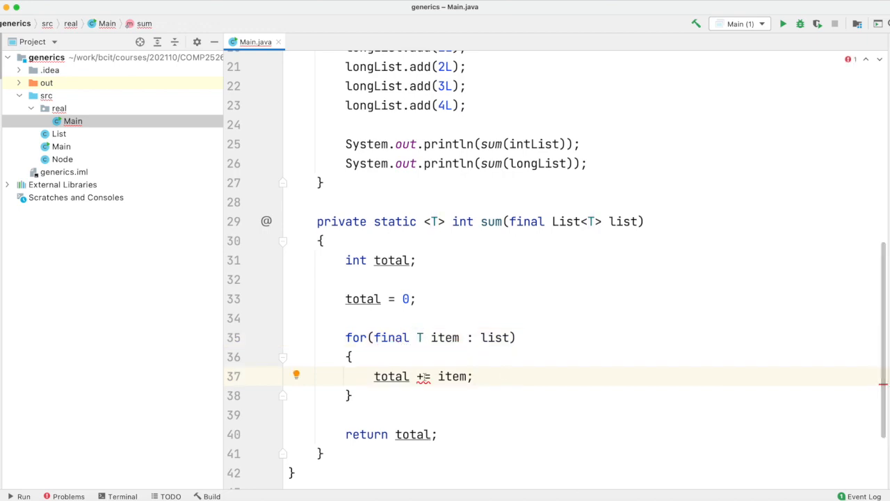
pyautogui.moveTo(422, 376)
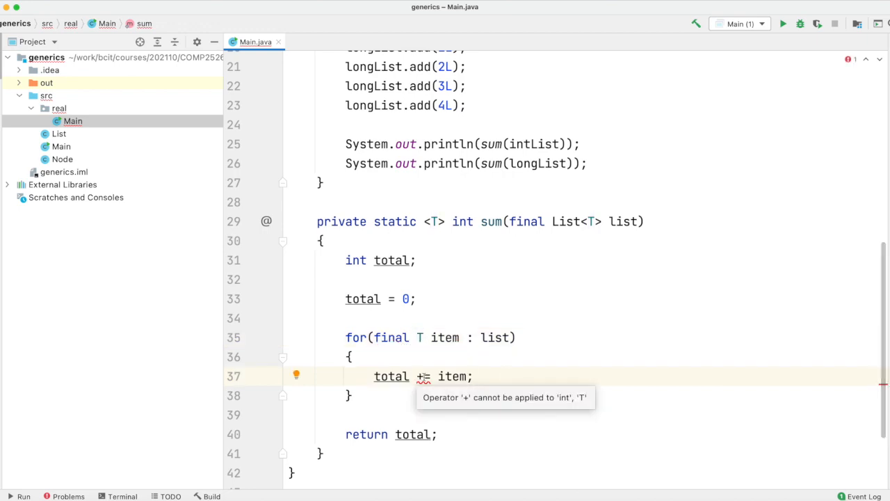
pyautogui.scroll(3)
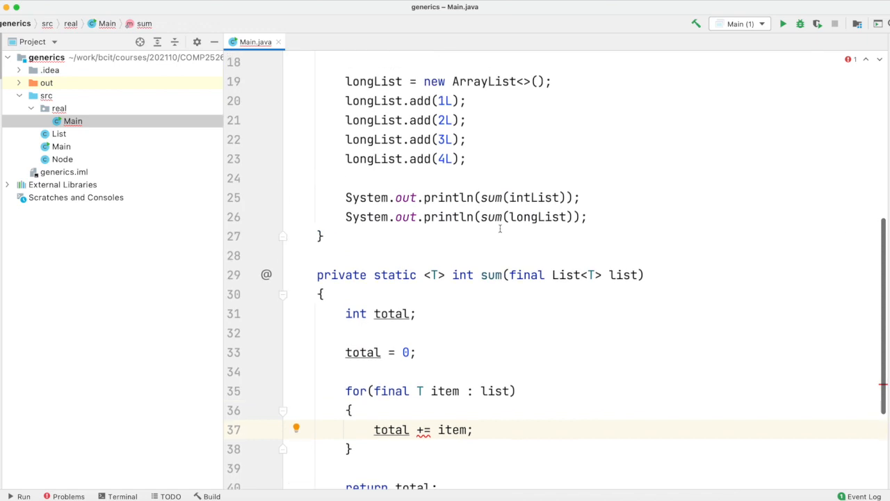
pyautogui.scroll(3)
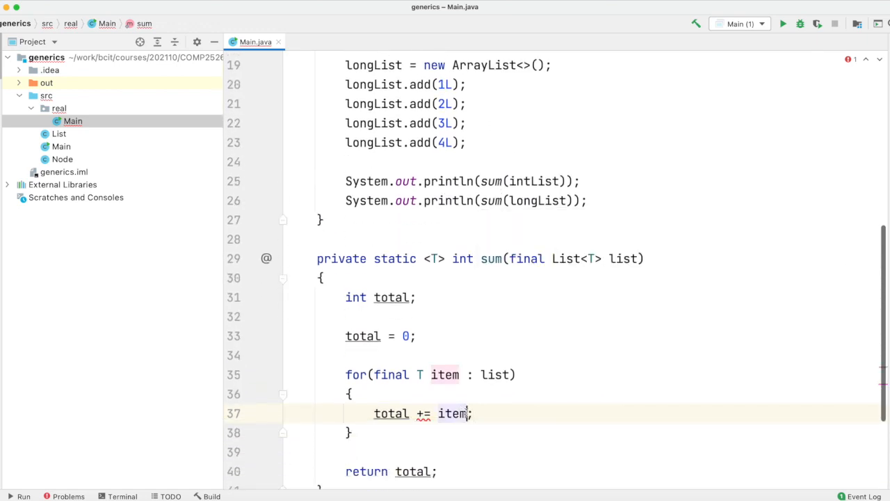
pyautogui.write('.int')
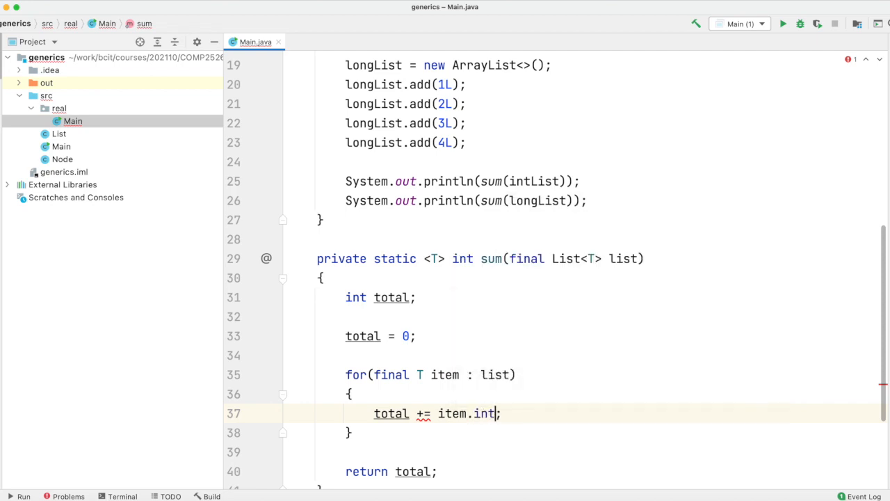
pyautogui.write('Value(')
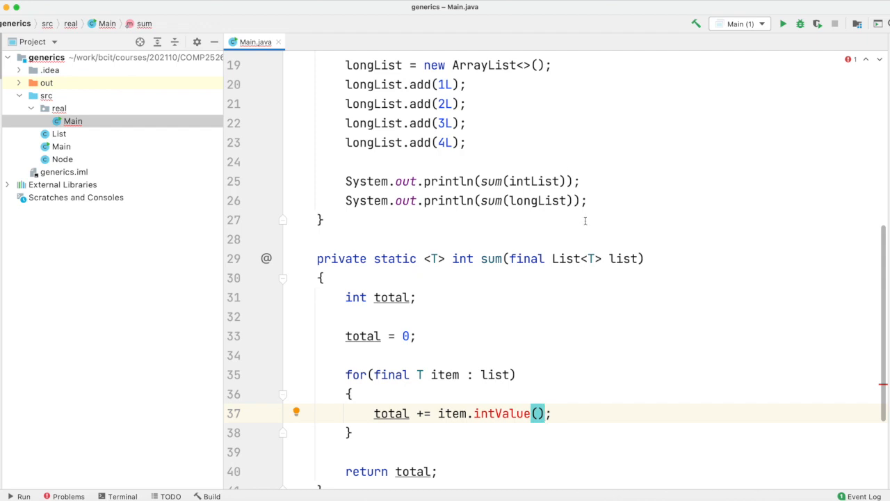
# - Bound the sum method's type parameter as <T extends Number> via completion
pyautogui.click(444, 257)
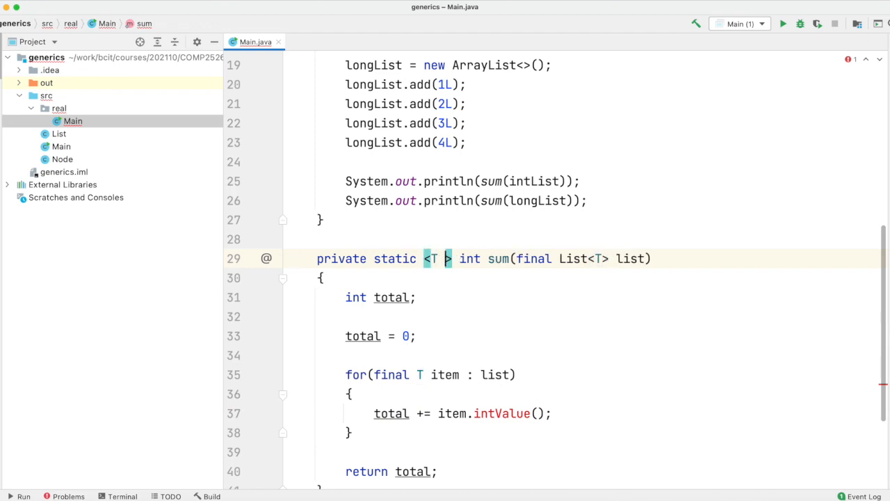
pyautogui.write('extends Number')
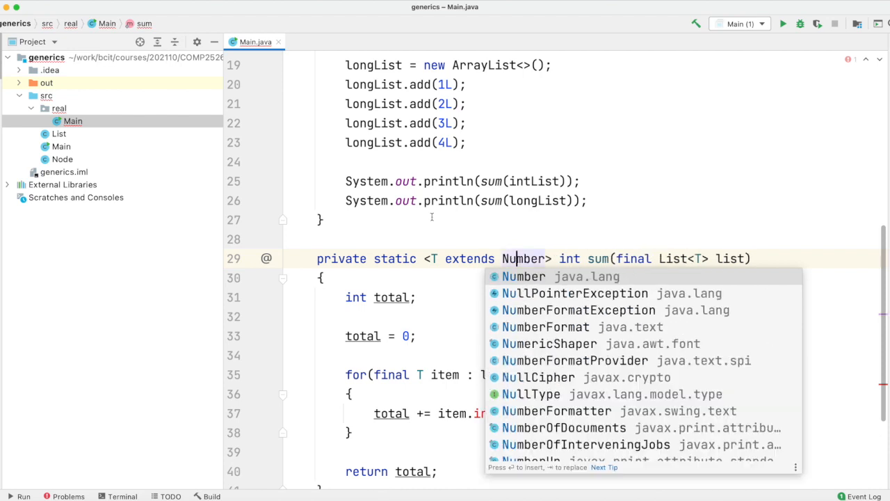
pyautogui.press('Escape')
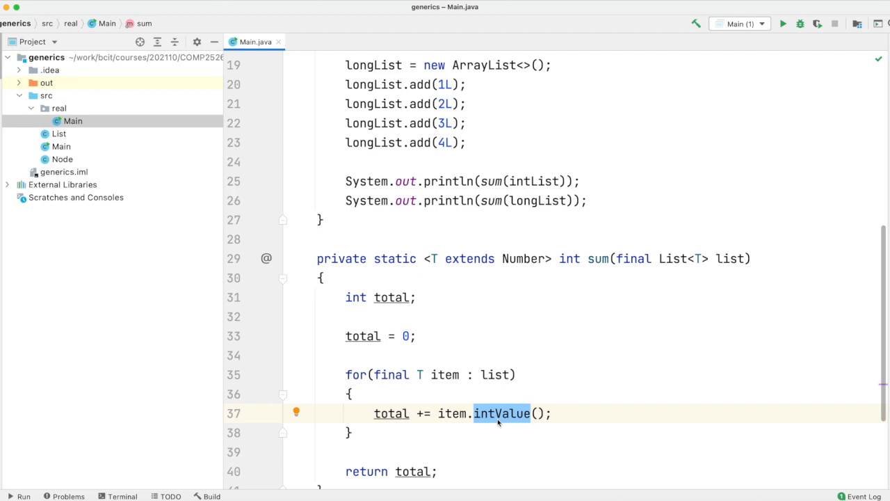
# - Run main, then change intList to 10, 20, 30, 40 so the output shows 100 and 10
pyautogui.scroll(3)
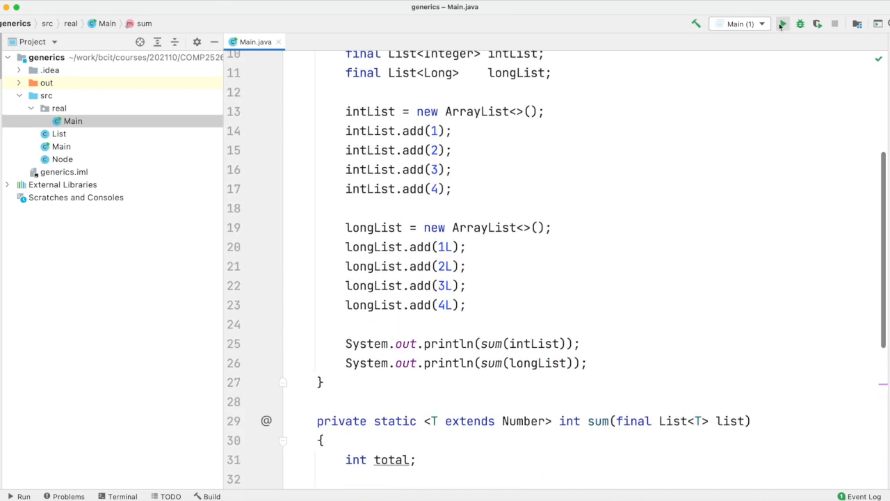
pyautogui.click(783, 24)
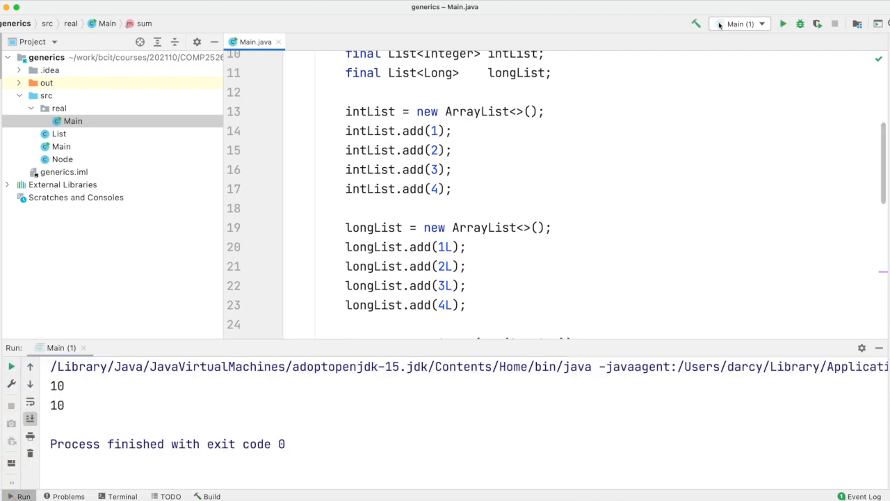
pyautogui.click(438, 130)
pyautogui.write('0')
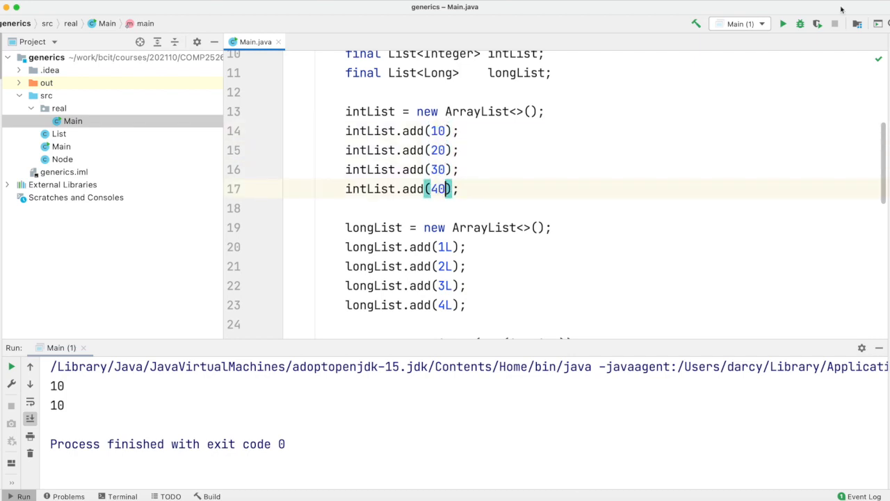
pyautogui.moveTo(374, 285)
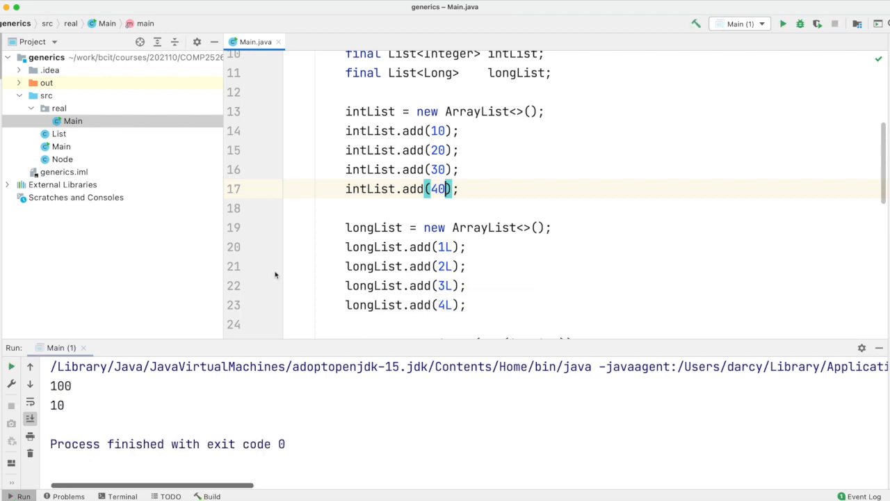
pyautogui.scroll(-3)
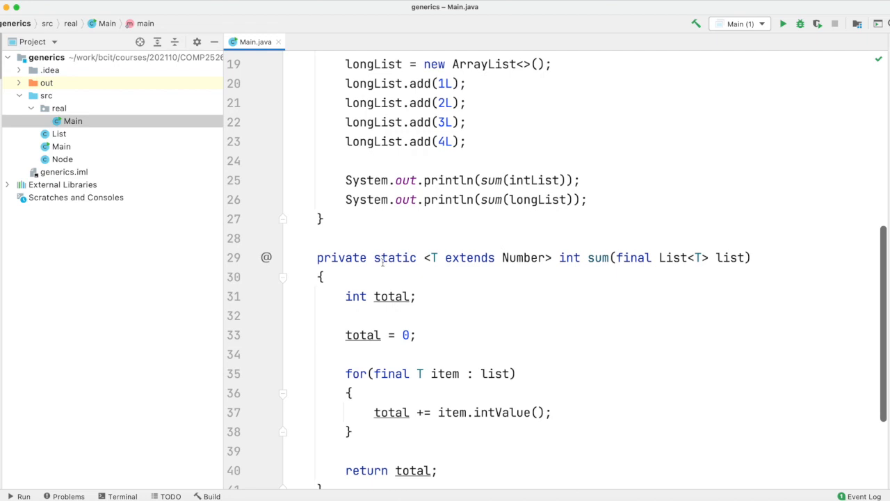
pyautogui.click(427, 257)
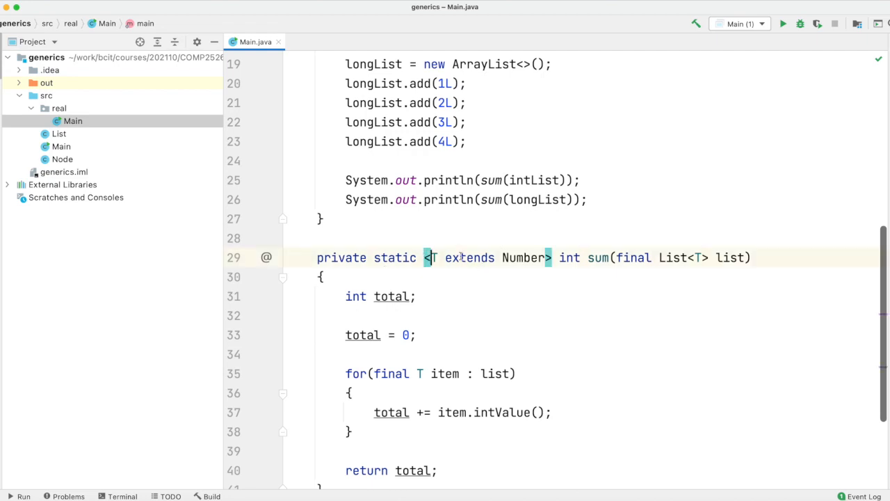
pyautogui.doubleClick(470, 257)
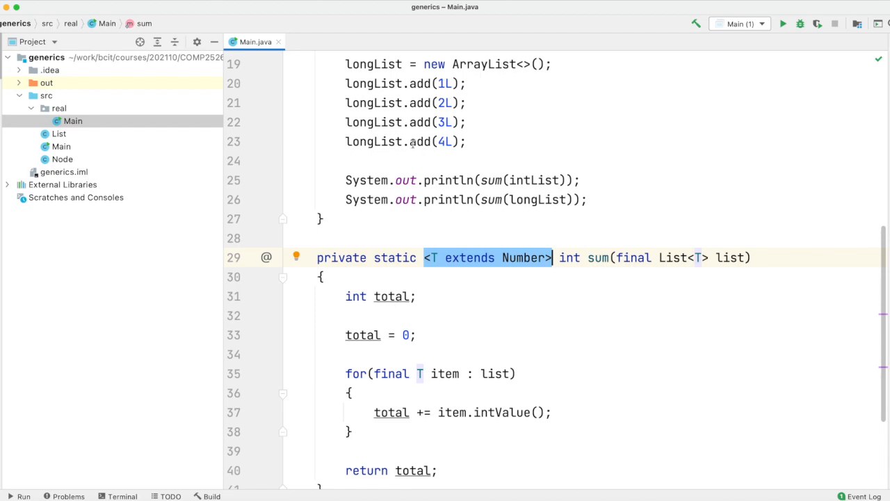
pyautogui.scroll(3)
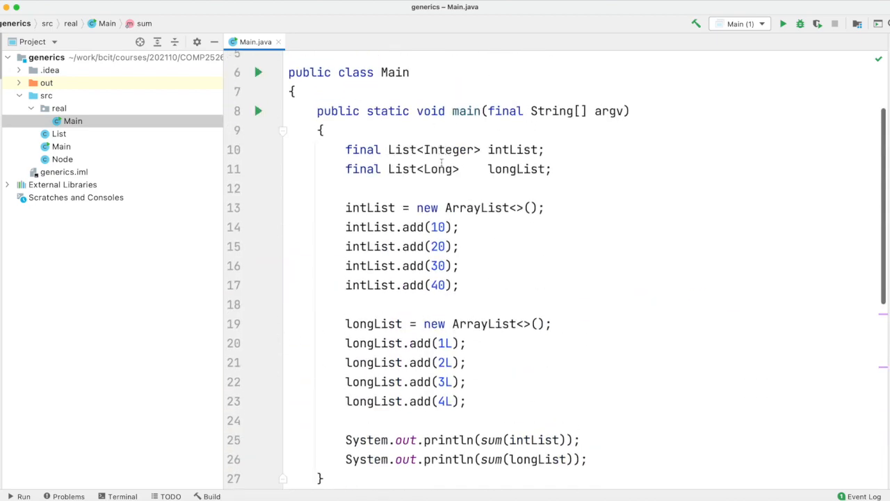
pyautogui.moveTo(439, 169)
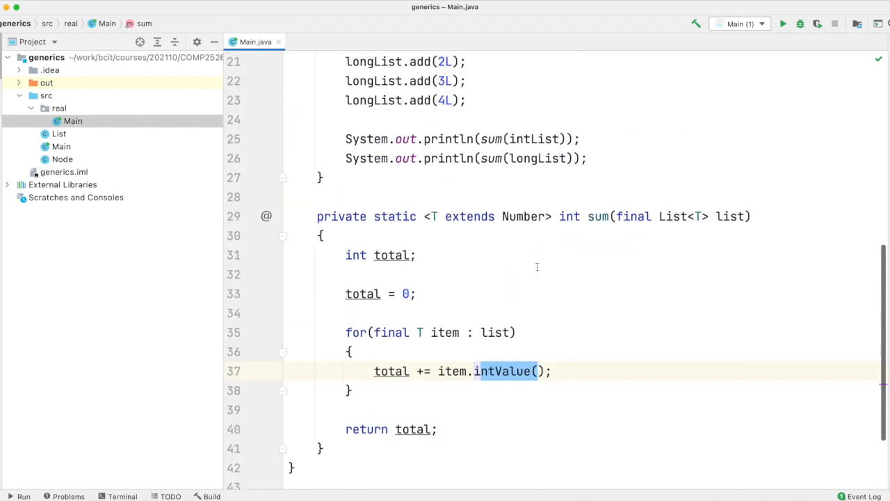
pyautogui.scroll(3)
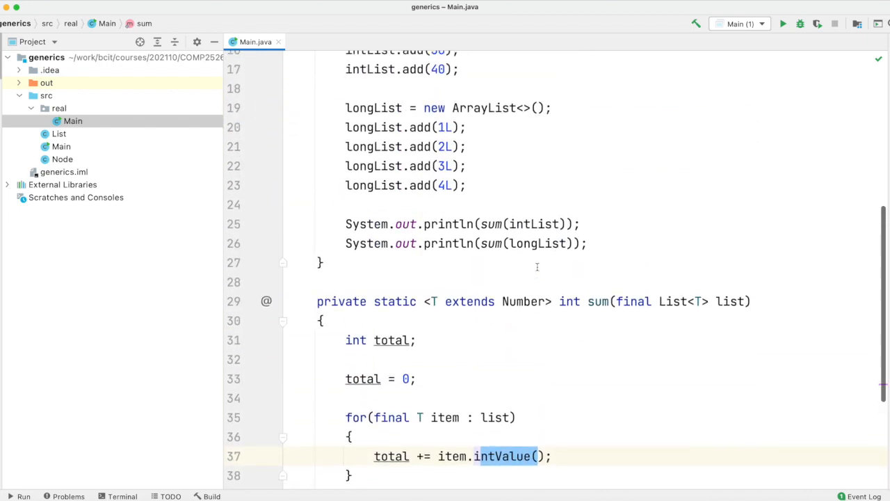
pyautogui.scroll(-3)
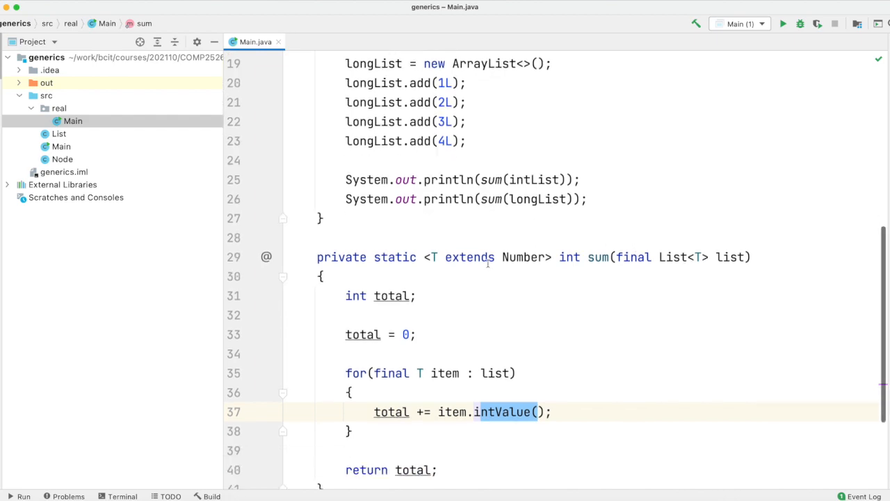
pyautogui.scroll(3)
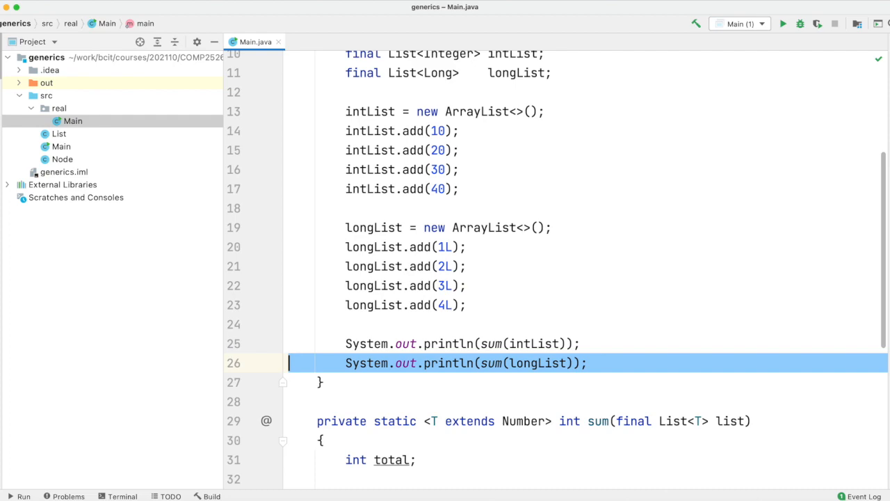
pyautogui.write('System.out.println(sum(new ));')
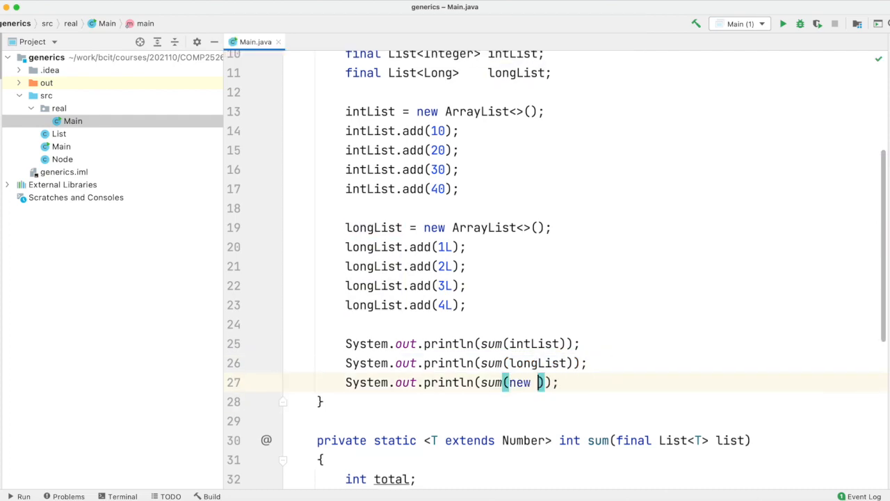
pyautogui.write('ArrayList')
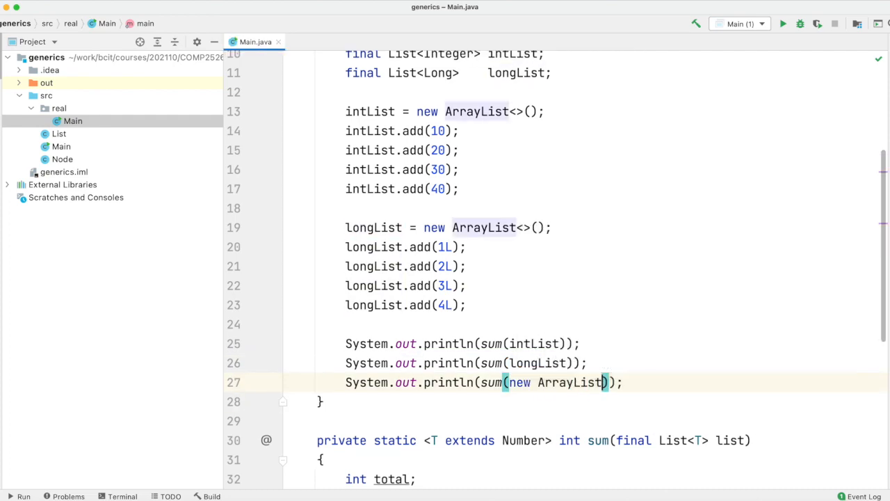
pyautogui.write('<Integer>()')
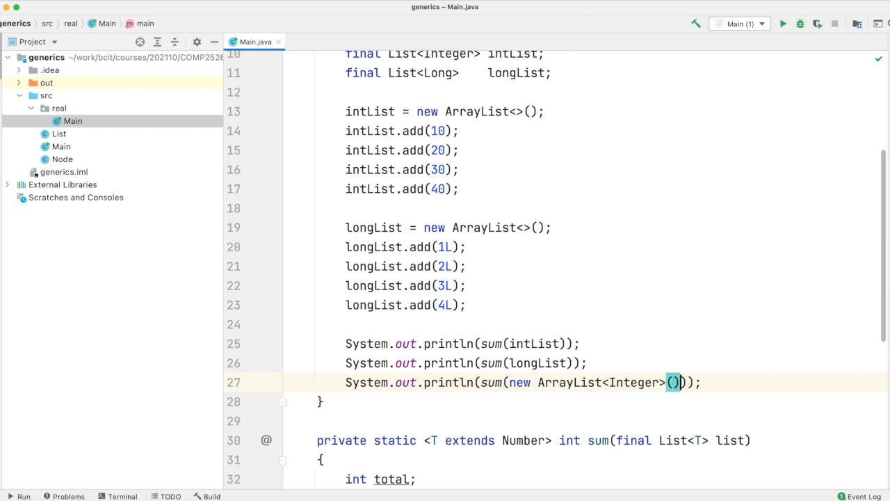
pyautogui.write('Strin')
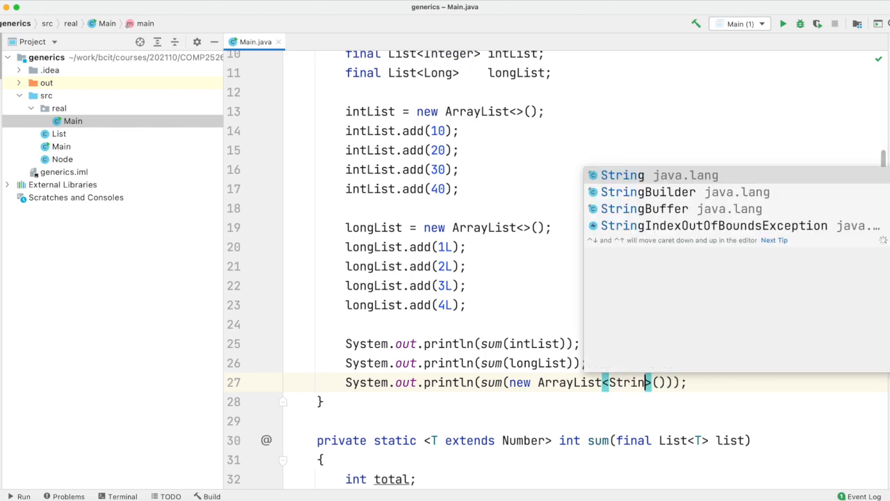
pyautogui.click(623, 175)
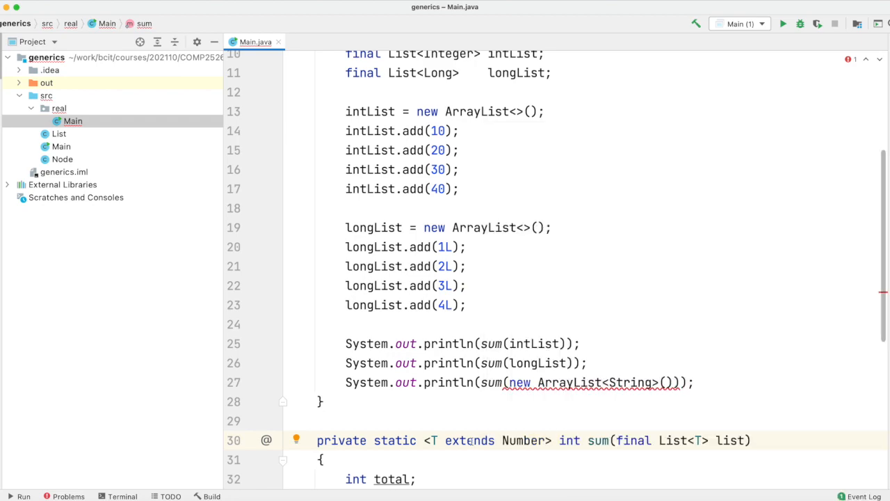
pyautogui.scroll(-3)
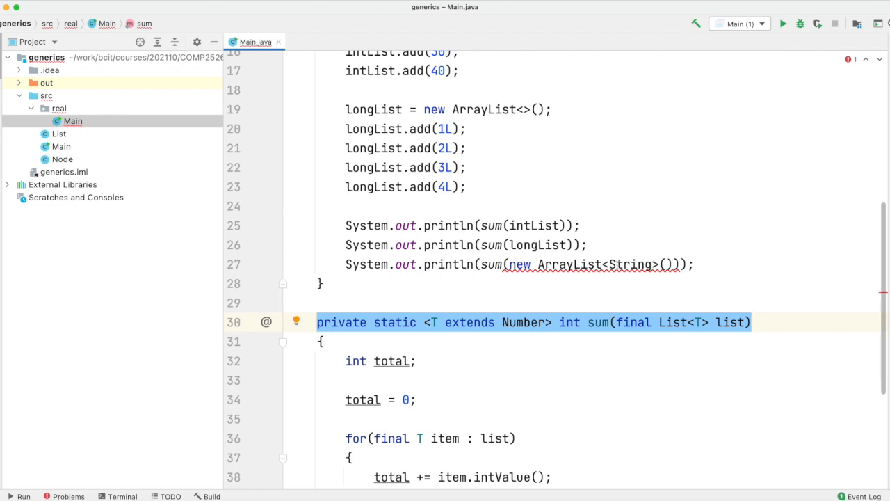
pyautogui.moveTo(531, 260)
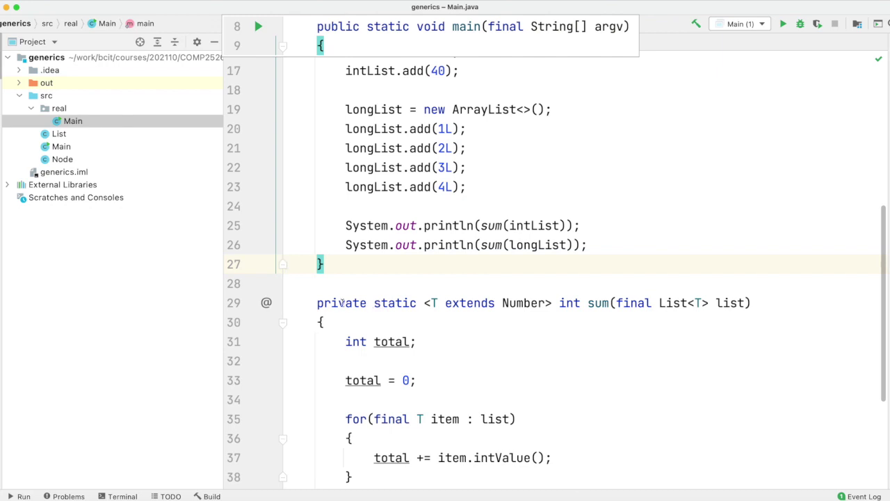
pyautogui.click(423, 304)
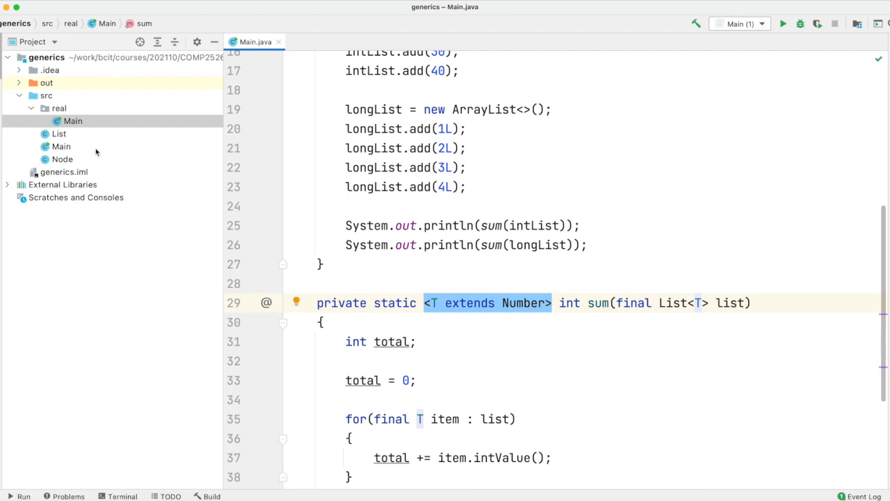
pyautogui.moveTo(58, 160)
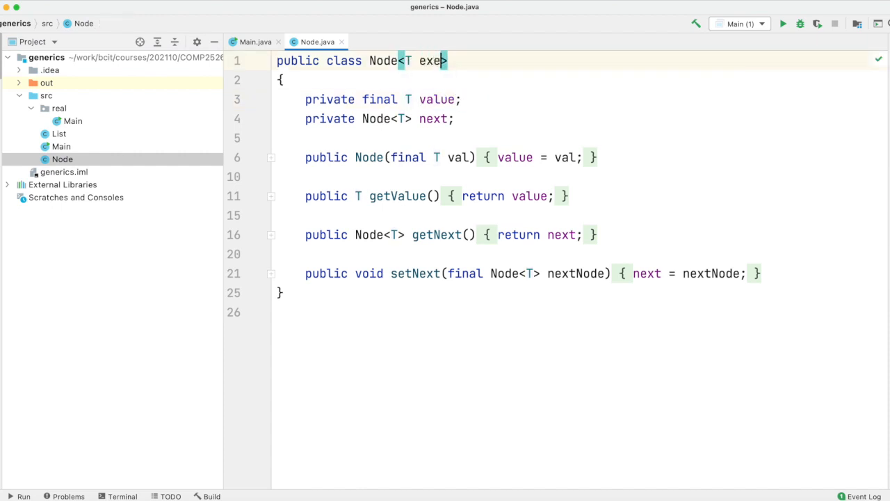
# - Declare Node as Node<T extends Number>, then switch to the List class
pyautogui.write('nds Number')
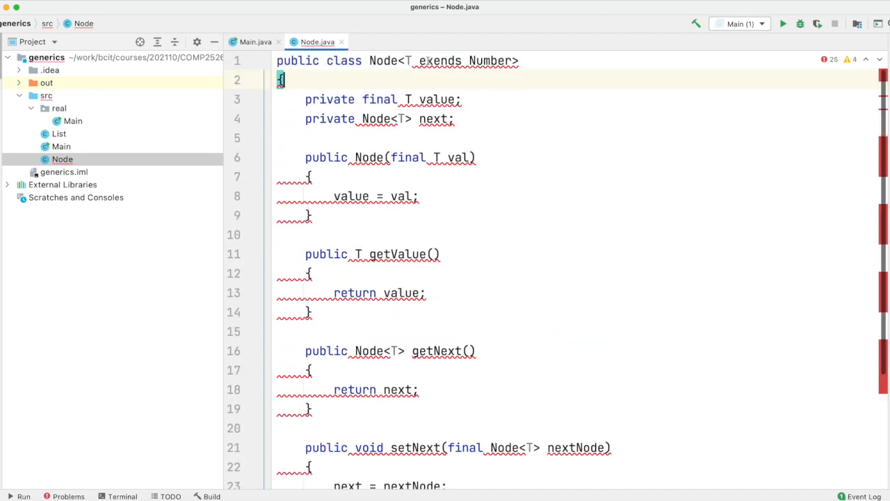
pyautogui.click(437, 99)
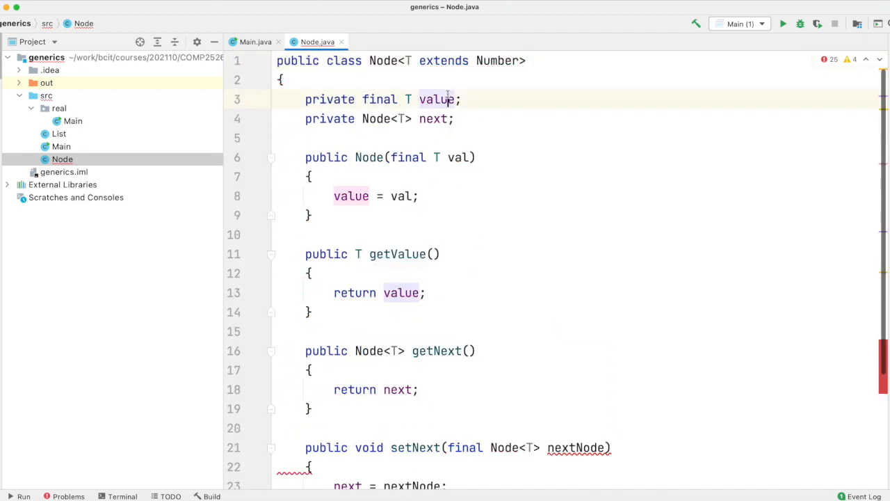
pyautogui.click(450, 99)
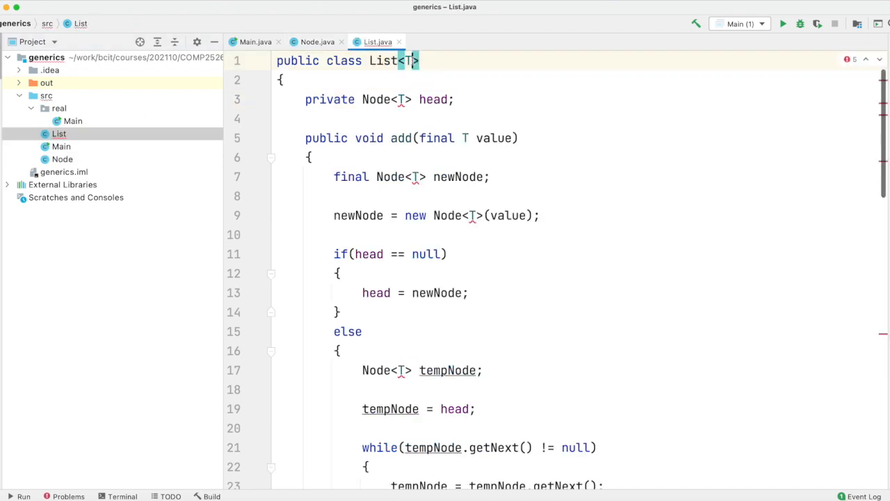
# - Bound List by Number, check Main's List<String> usage, then remove the bound from Node
pyautogui.write('extends Number')
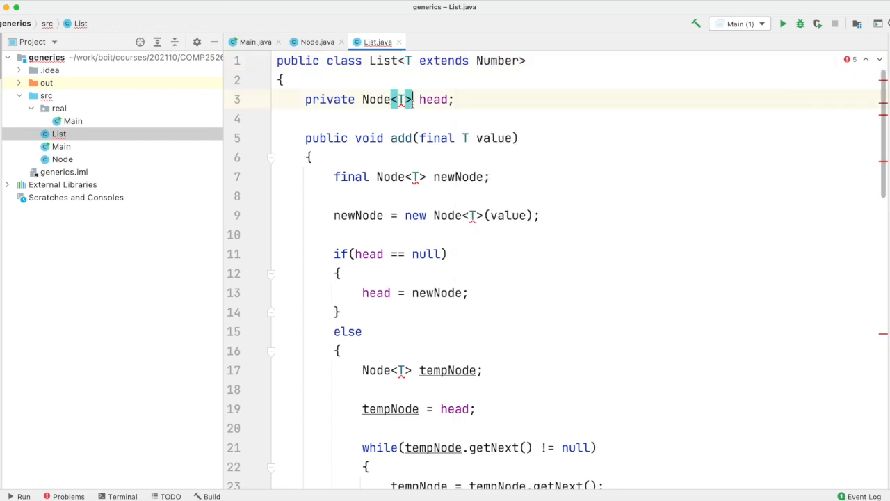
pyautogui.click(413, 99)
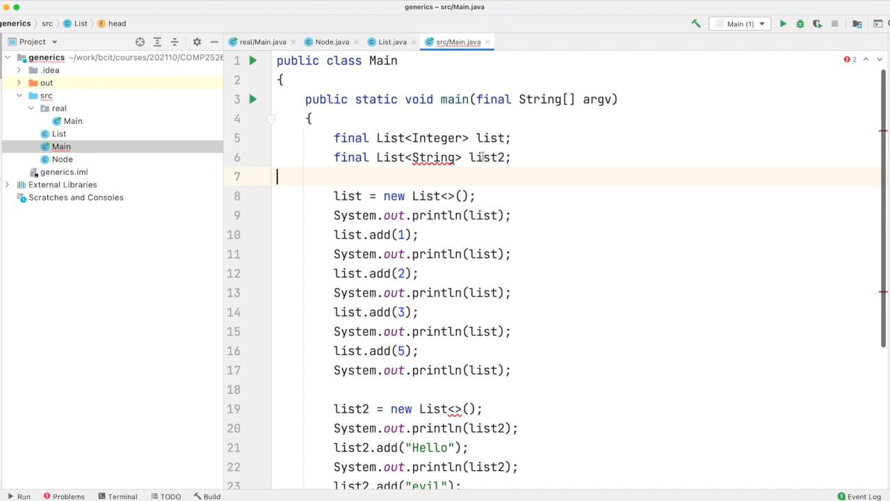
pyautogui.click(439, 157)
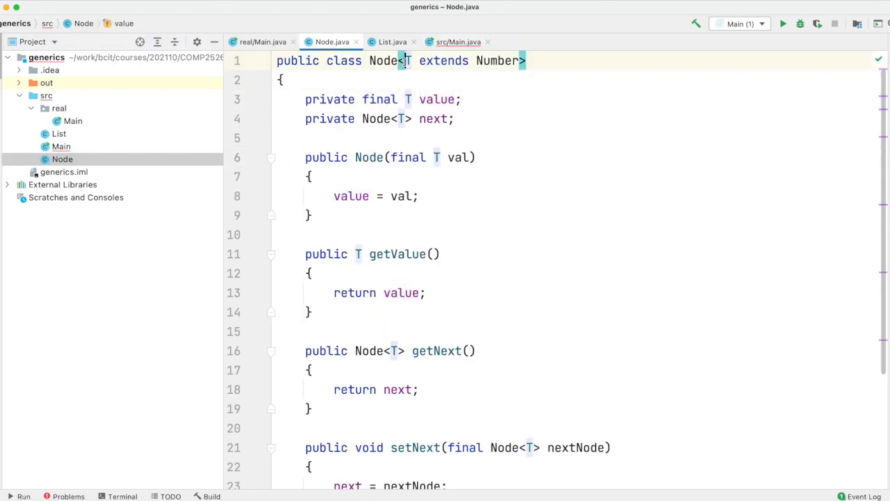
pyautogui.press('BackSpace')
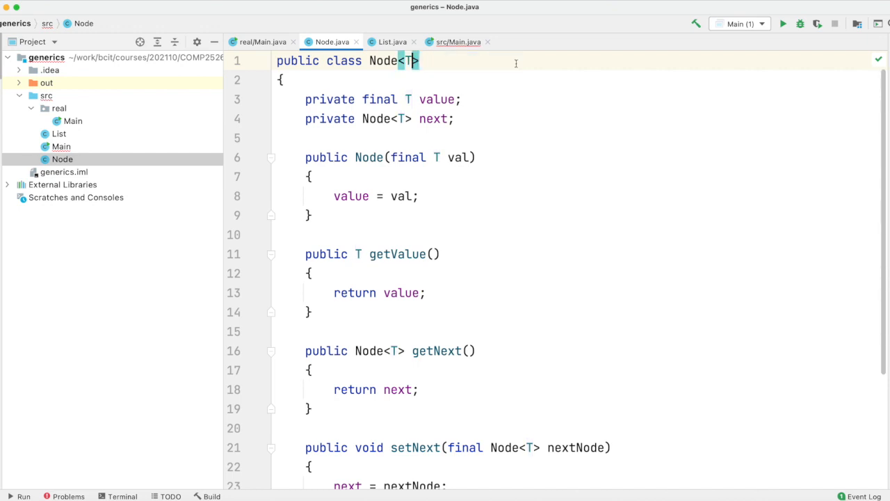
# - Remove the Number bound from List so Main's List<String> list2 is accepted again
pyautogui.click(59, 133)
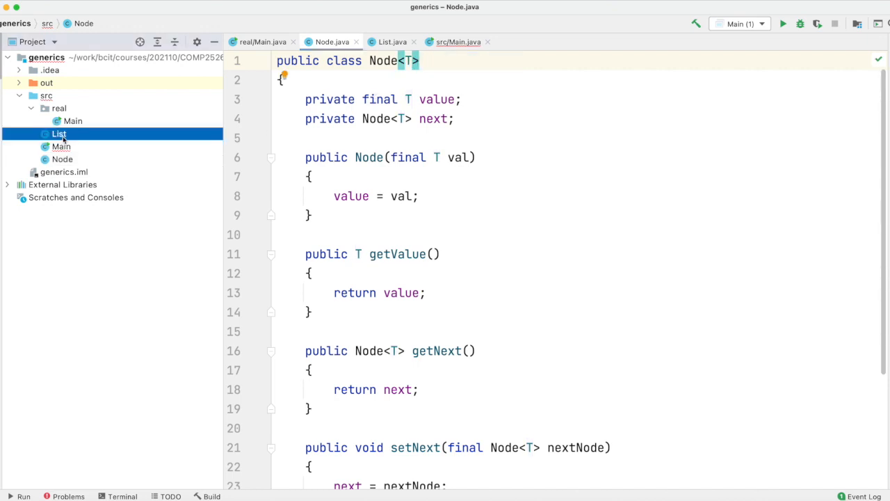
pyautogui.click(392, 41)
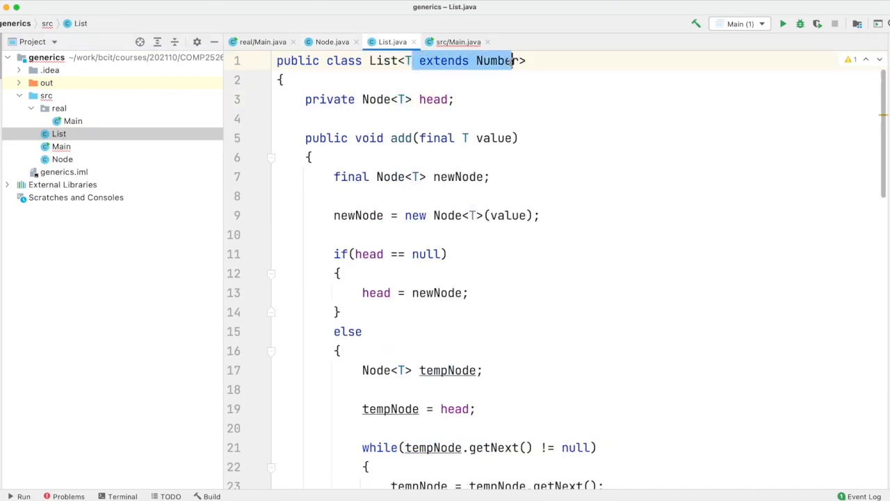
pyautogui.press('backspace')
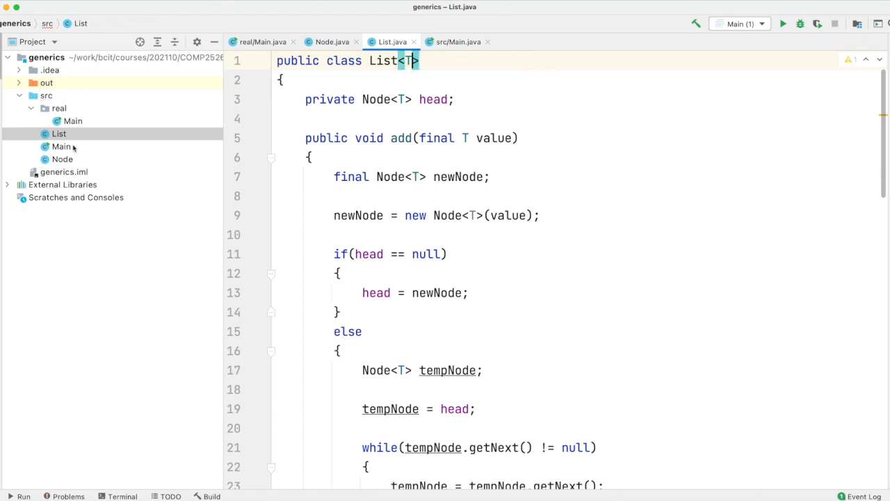
pyautogui.click(456, 42)
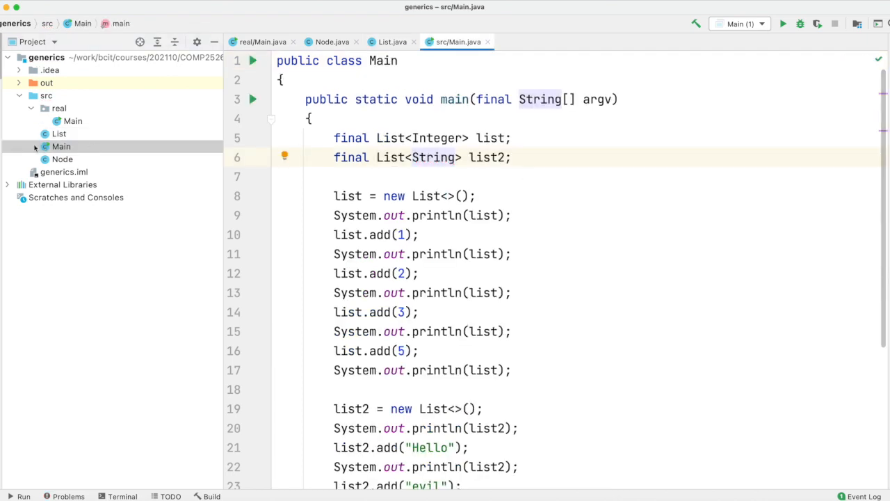
# - In real/Main.java, change sum's bound to <T extends Object> and select item's intValue call
pyautogui.click(263, 42)
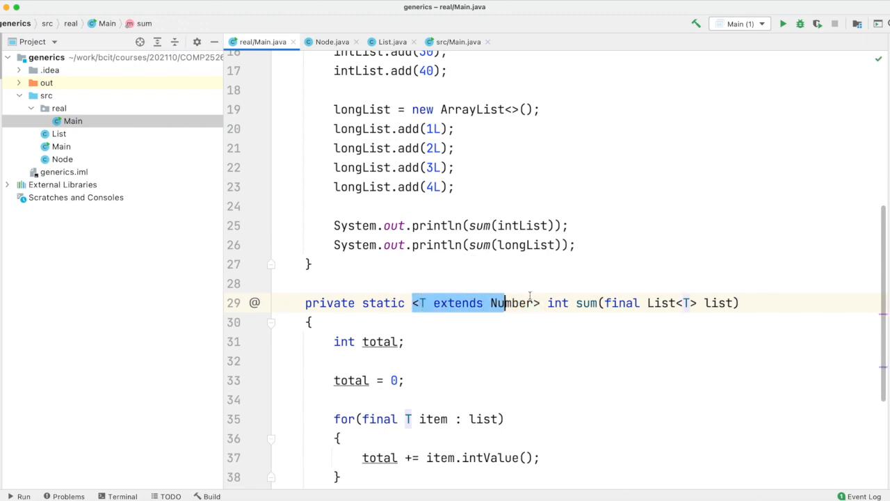
pyautogui.click(309, 321)
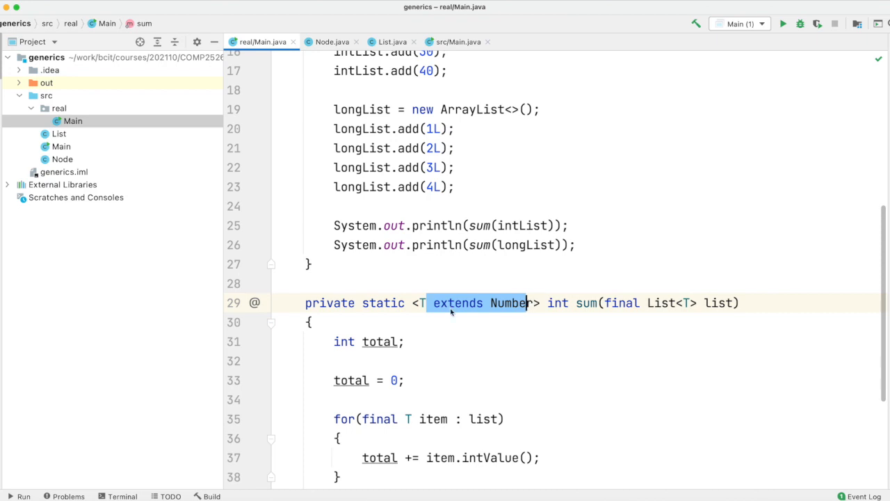
pyautogui.scroll(-3)
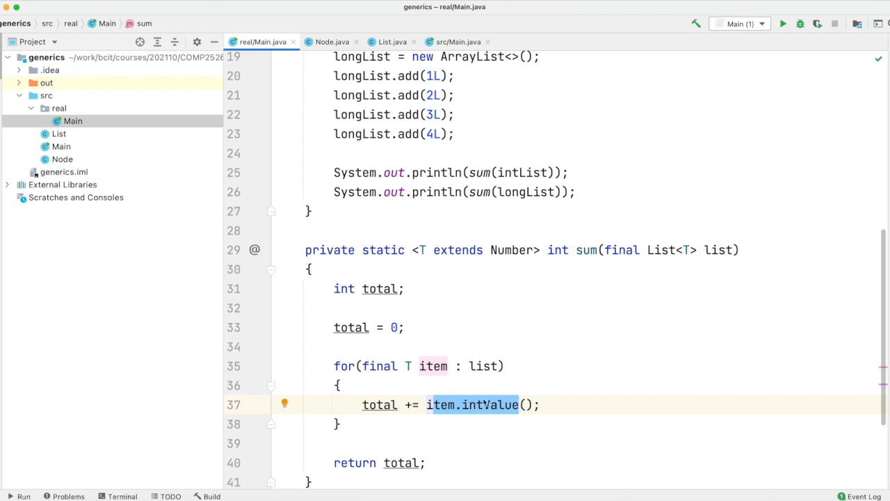
pyautogui.moveTo(485, 403)
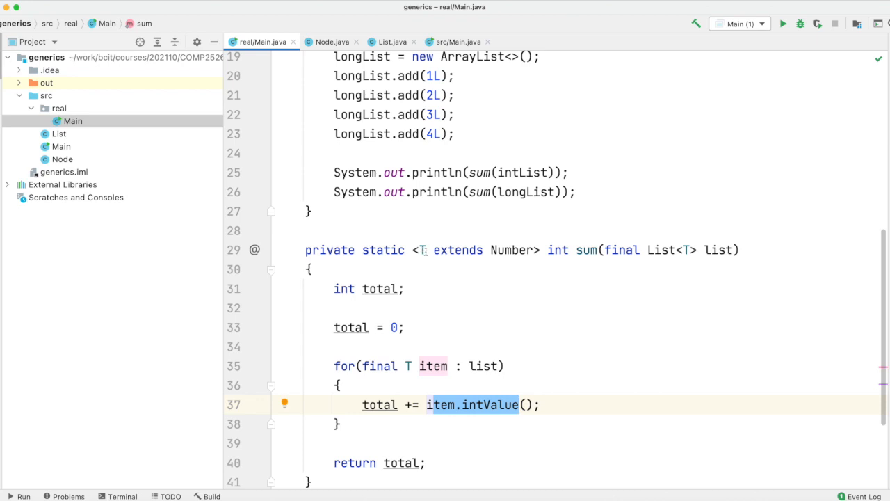
pyautogui.write('Object')
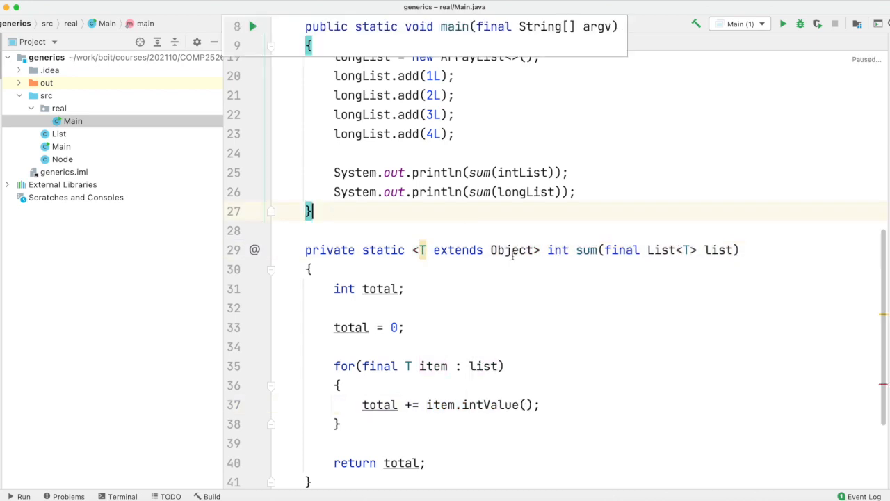
pyautogui.moveTo(337, 385); pyautogui.dragTo(341, 423)
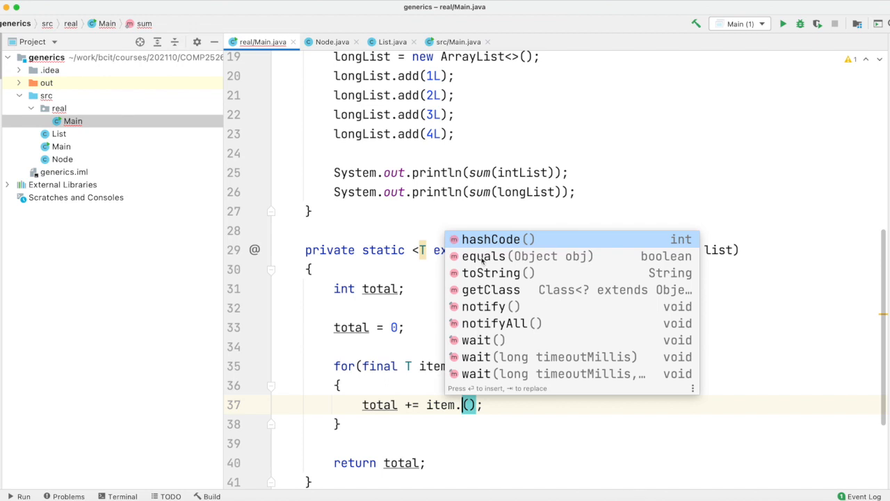
pyautogui.moveTo(485, 323)
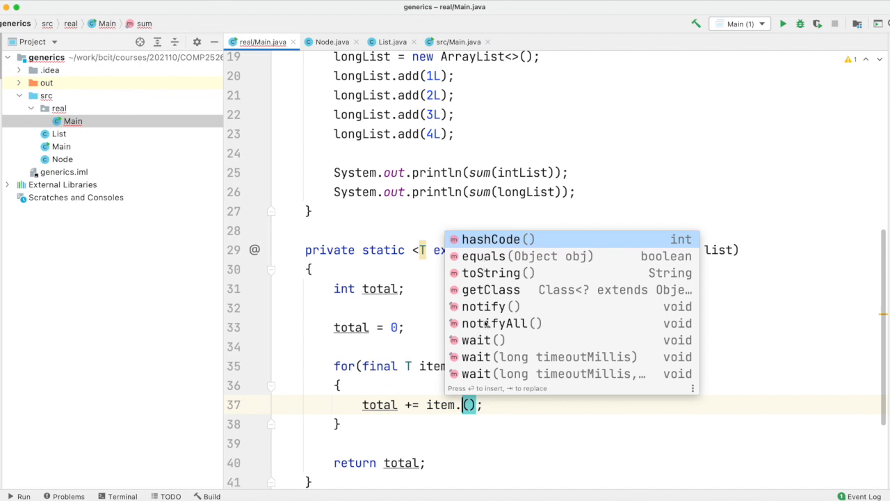
pyautogui.moveTo(452, 299)
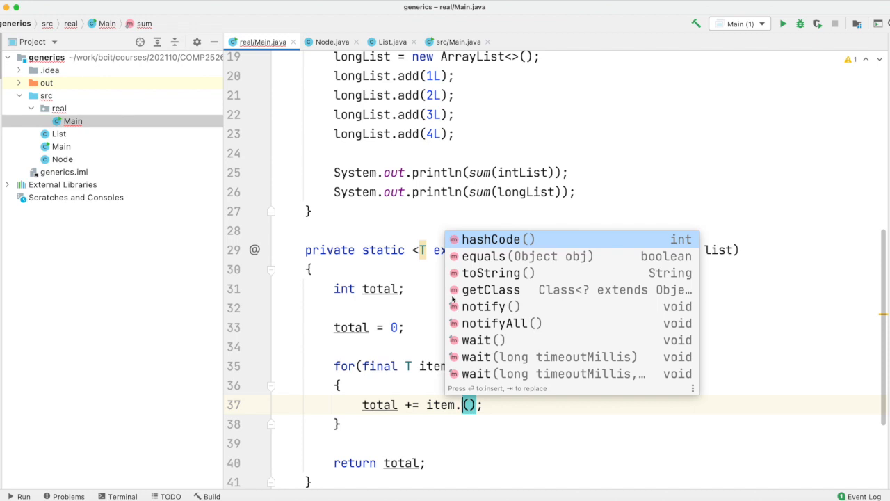
pyautogui.moveTo(397, 320)
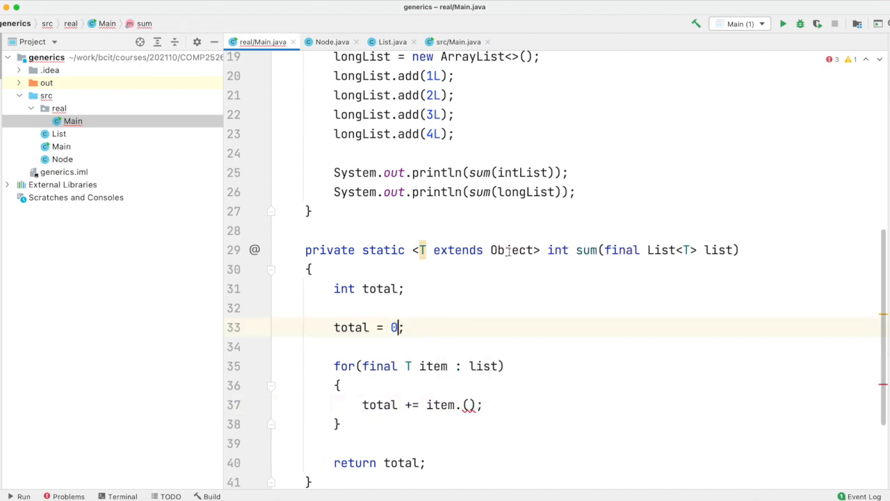
# - Bound sum by String, start item. to view String methods, and review the flagged sum calls
pyautogui.write('String')
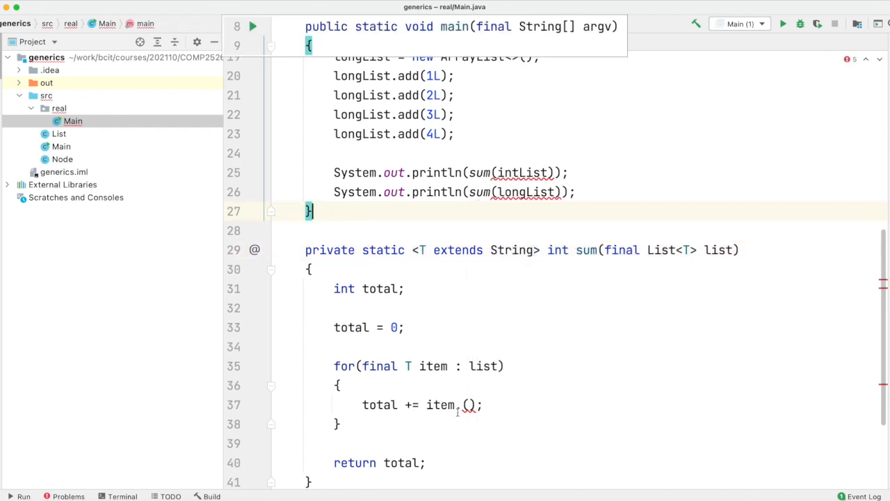
pyautogui.write('.')
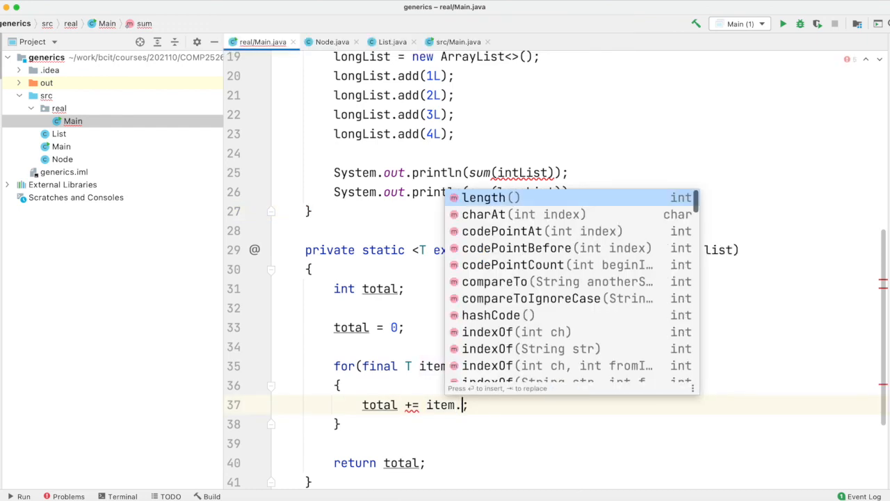
pyautogui.scroll(-3)
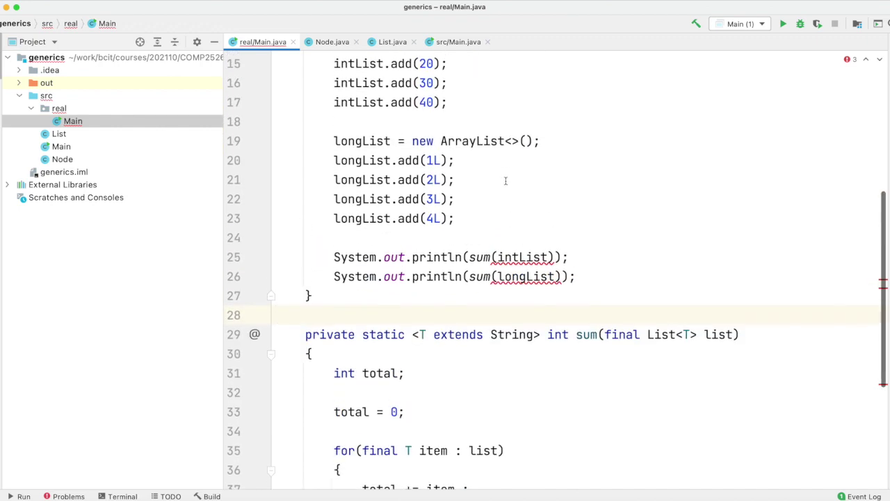
pyautogui.scroll(-3)
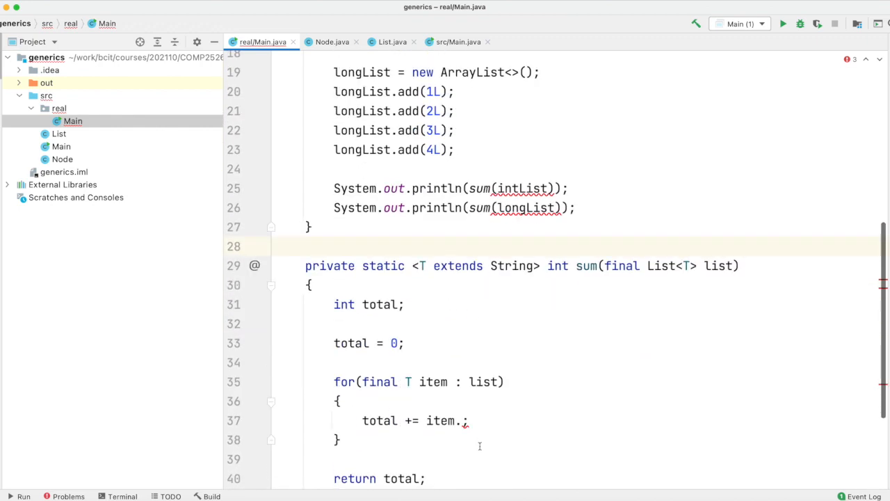